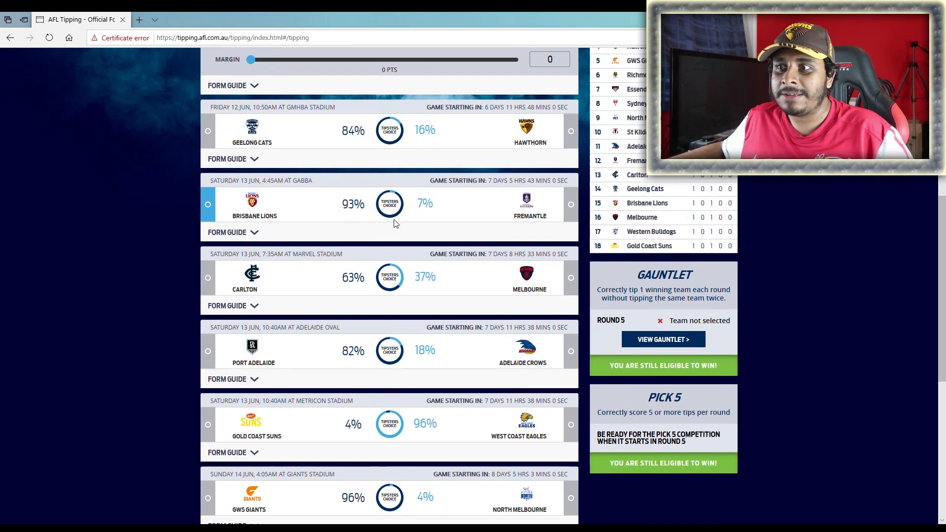
- Scroll through the Round 2 fixture, trying a couple of team selections along the way
scroll("down", 3)
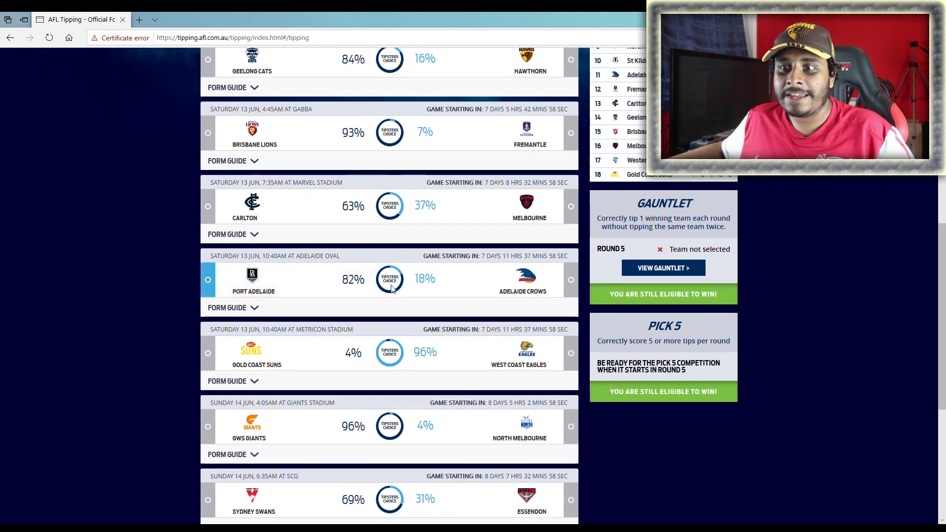
scroll("down", 3)
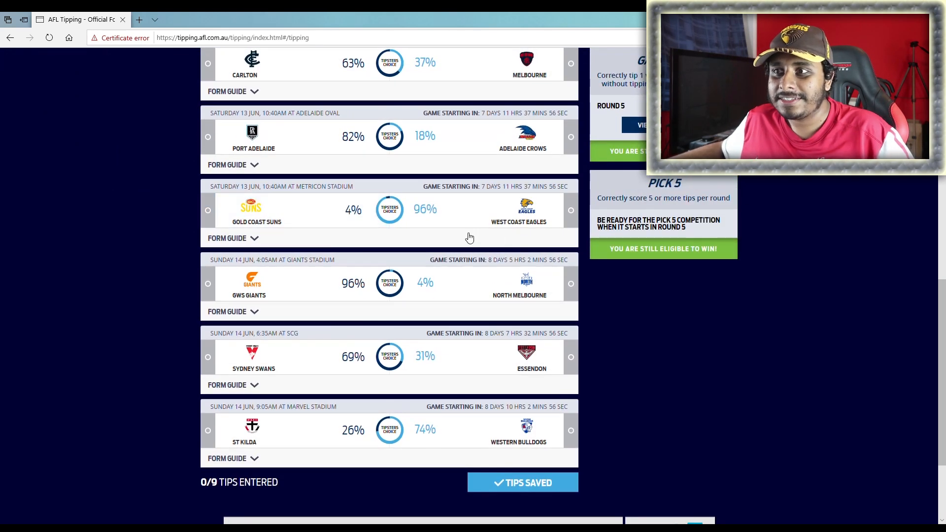
left_click(208, 284)
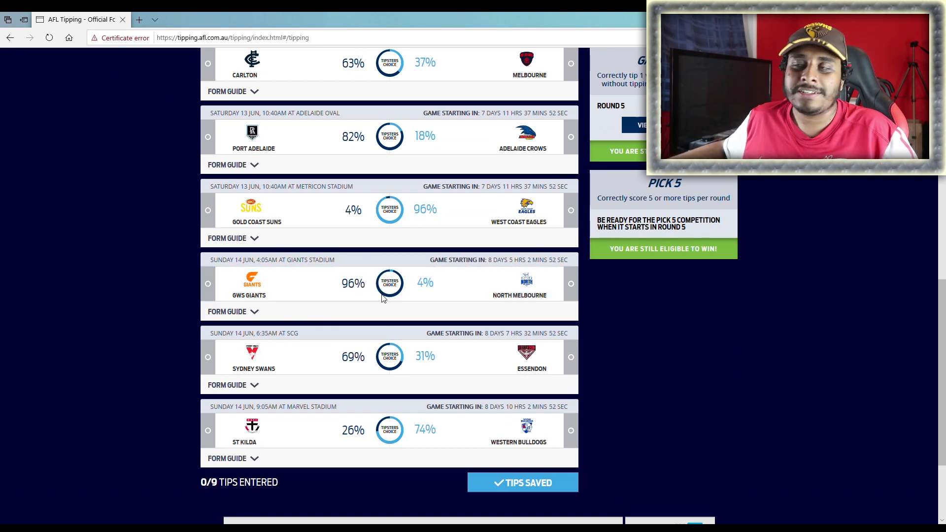
left_click(570, 283)
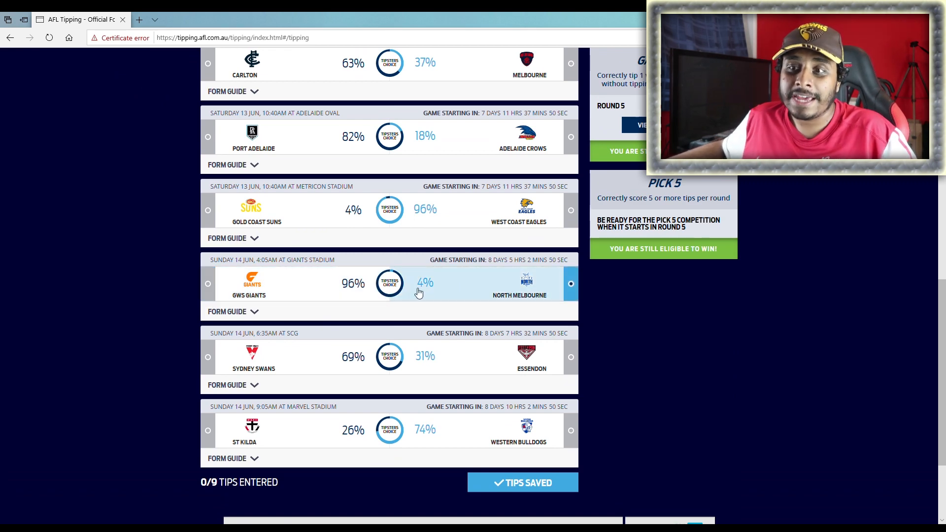
scroll("down", 3)
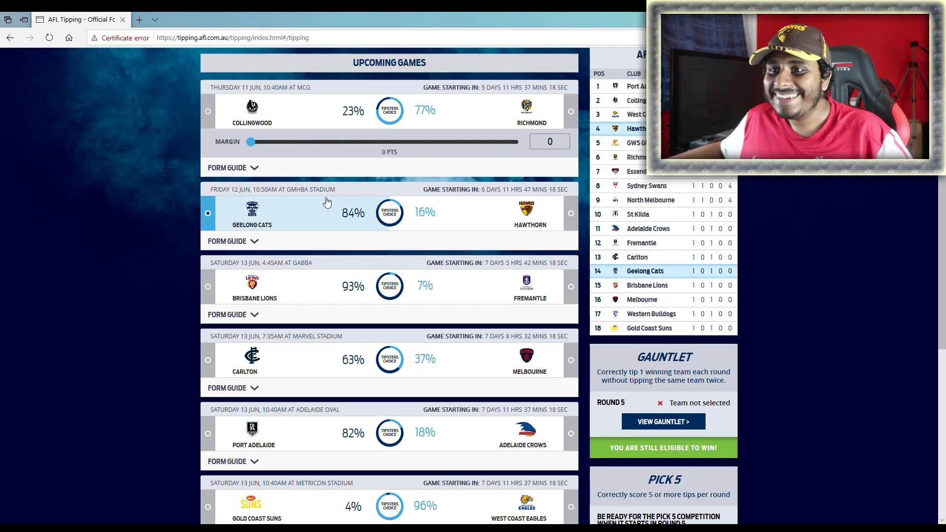
scroll("down", 3)
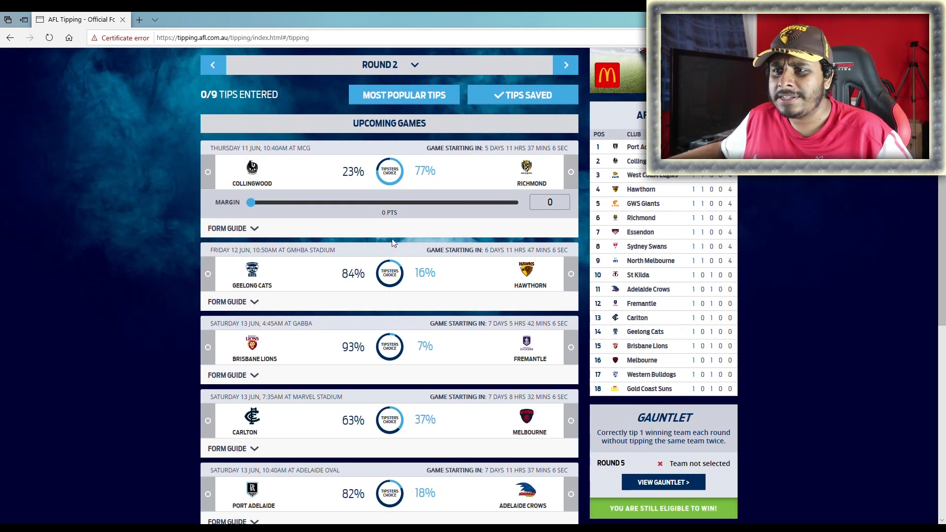
mouse_move(389, 245)
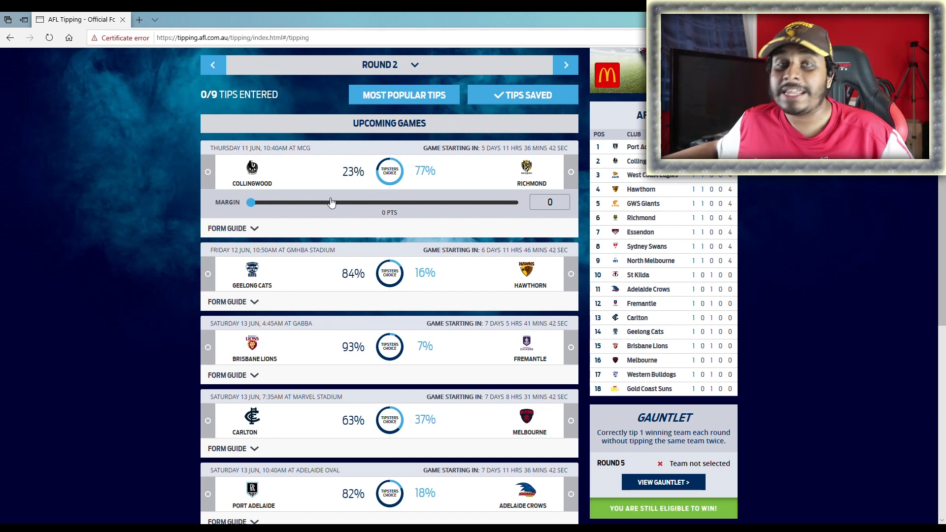
scroll("down", 3)
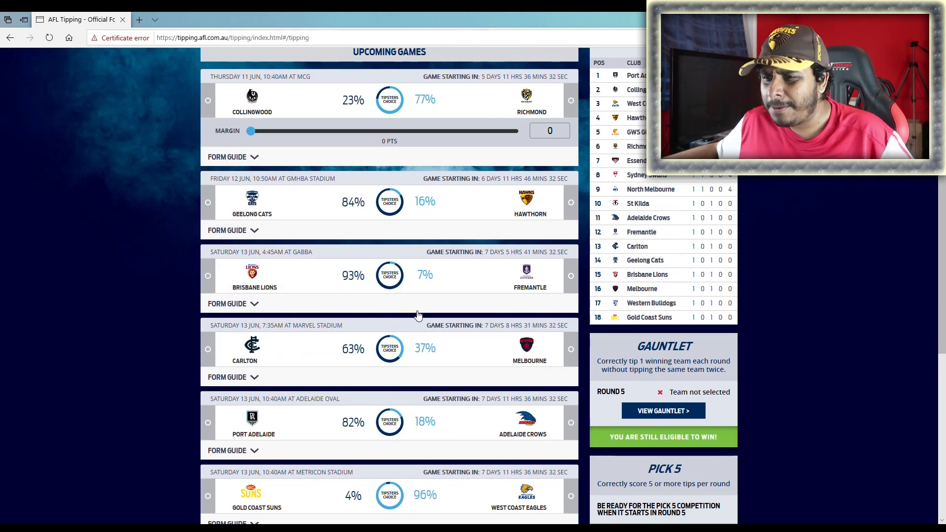
mouse_move(421, 334)
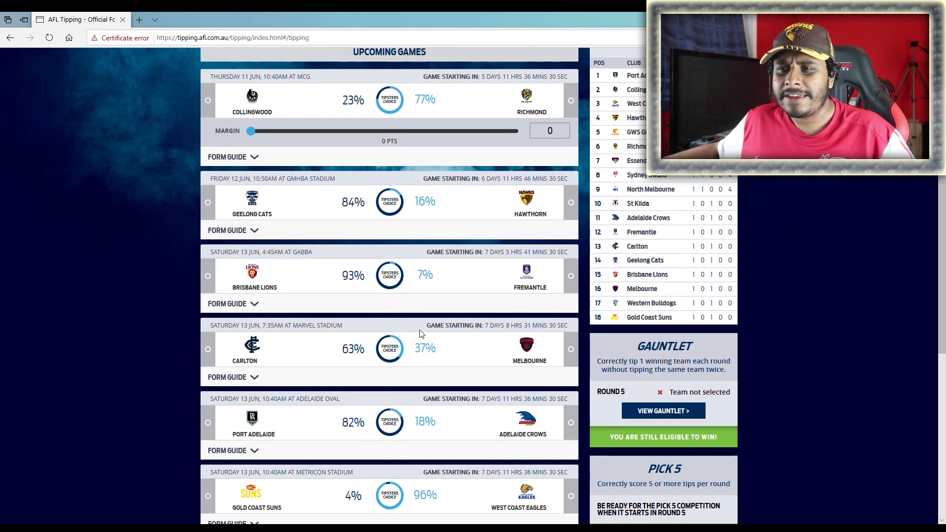
scroll("down", 3)
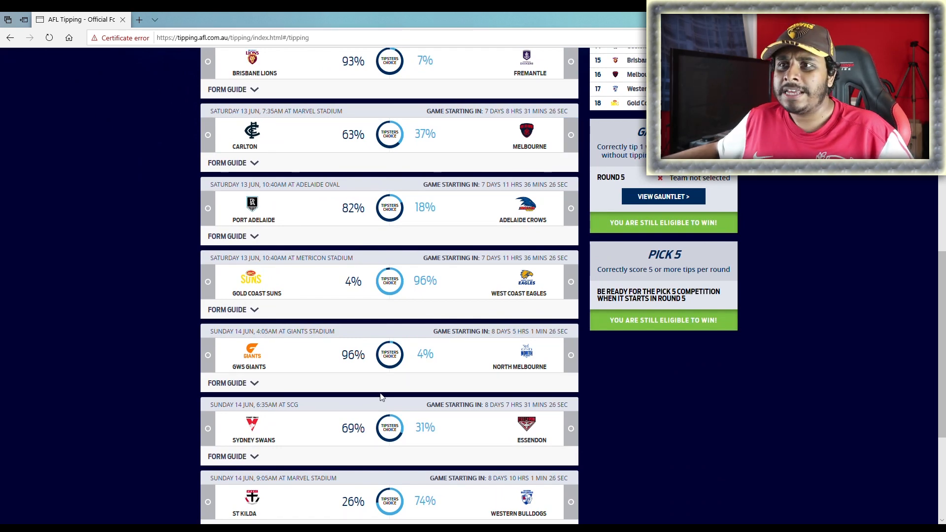
scroll("down", 3)
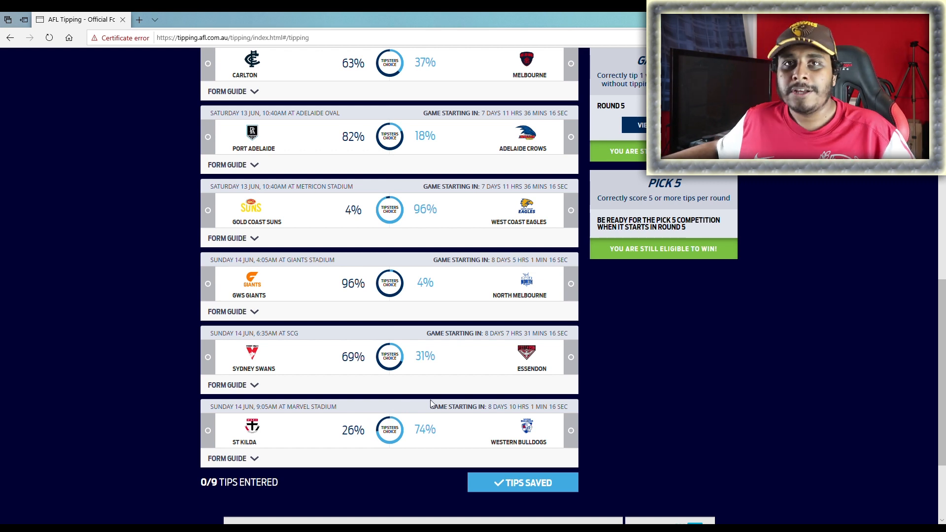
mouse_move(596, 411)
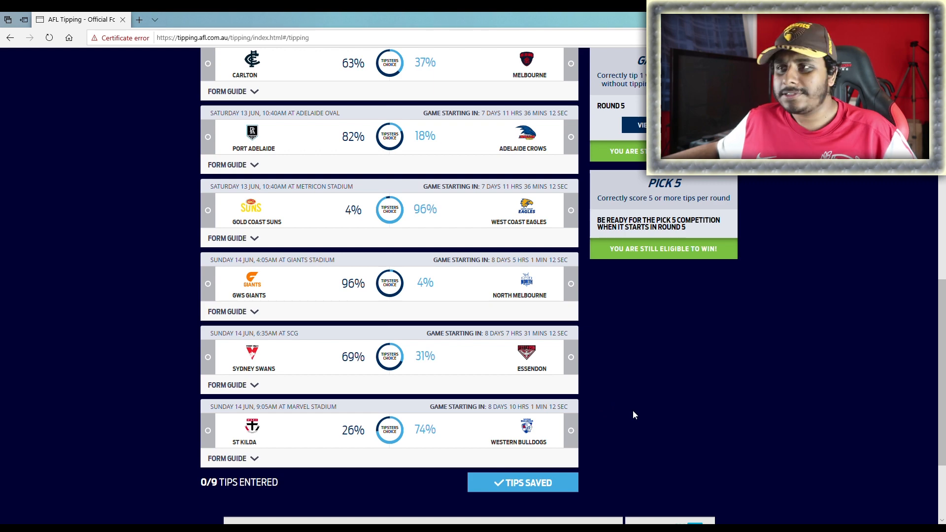
scroll("up", 3)
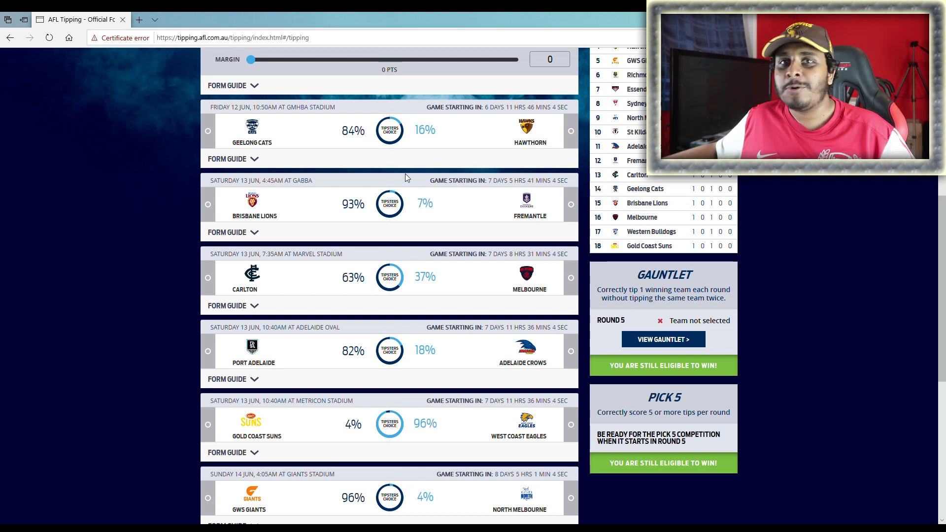
mouse_move(230, 189)
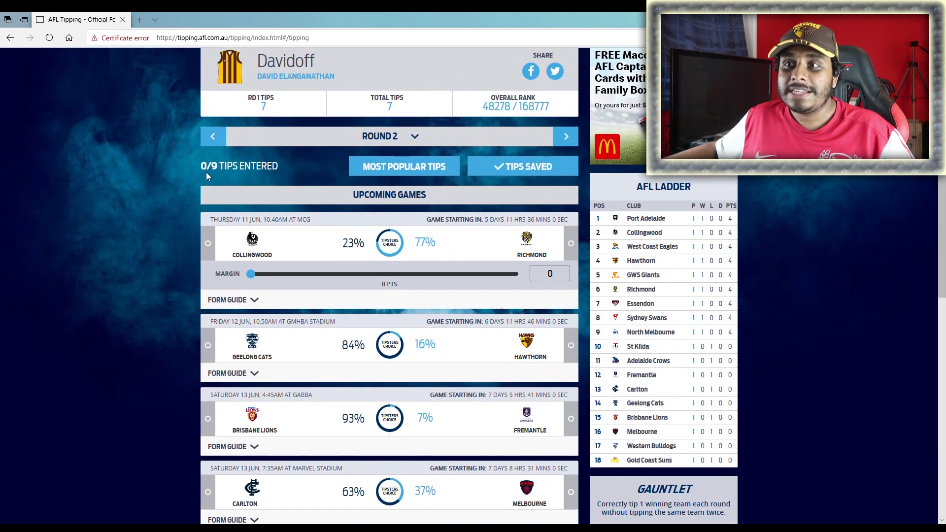
scroll("down", 3)
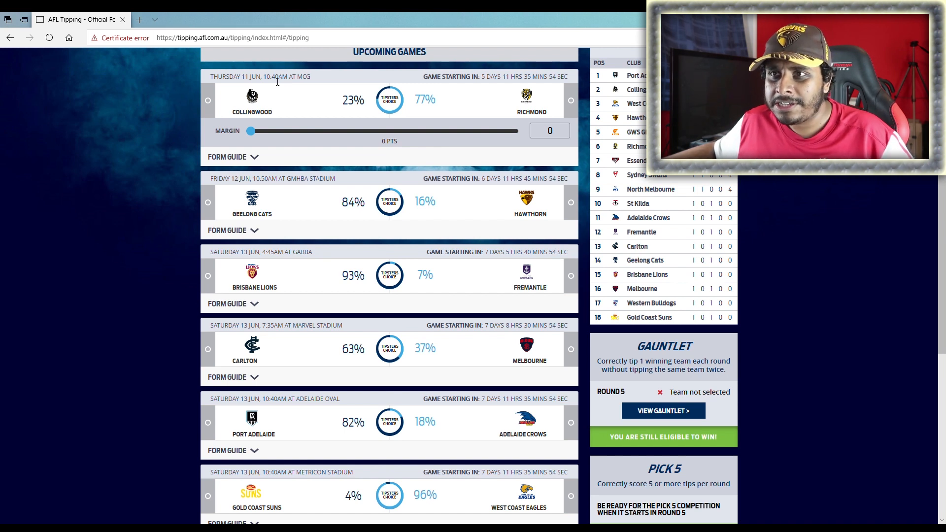
- Tip Hawthorn over Geelong and work through the nearby match selections
double_click(273, 77)
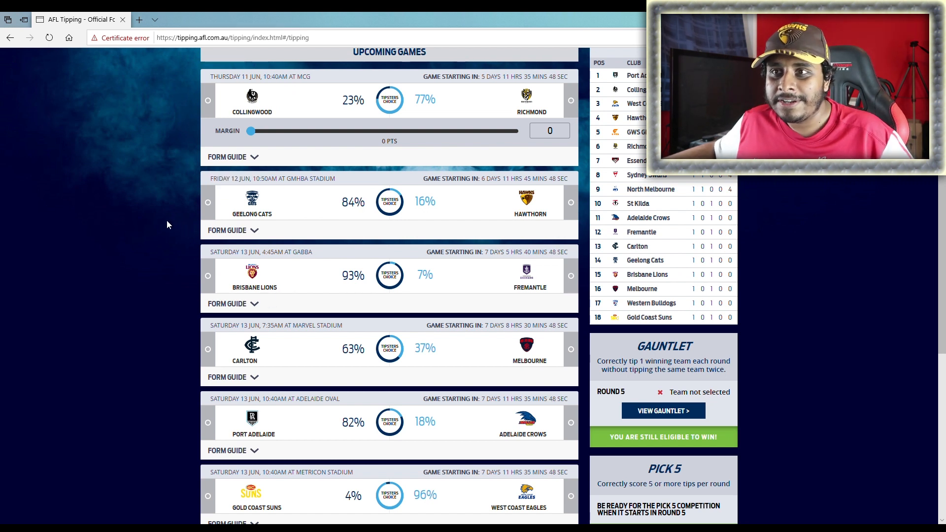
left_click(208, 100)
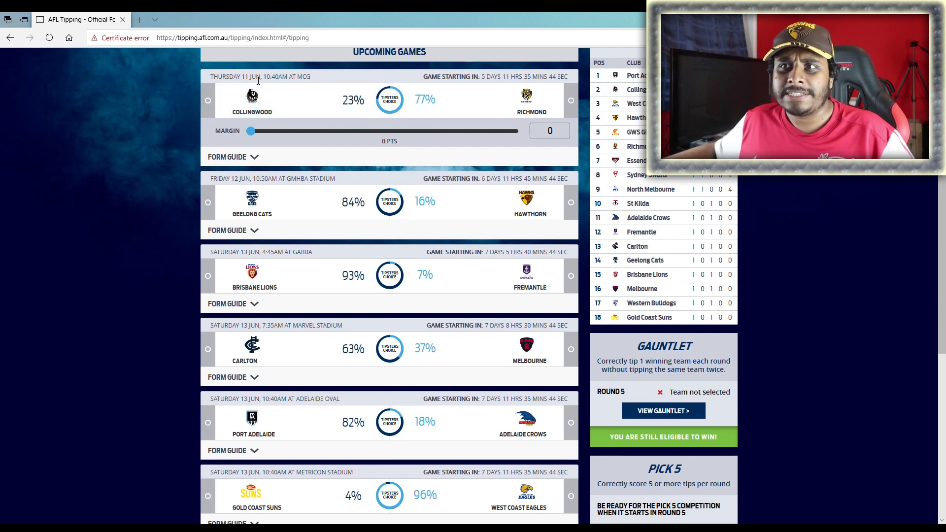
mouse_move(322, 88)
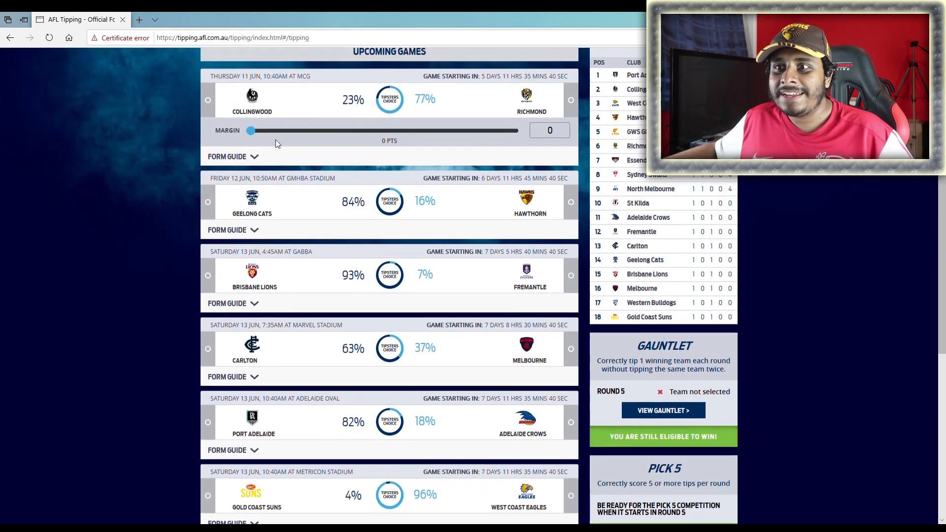
left_click(208, 201)
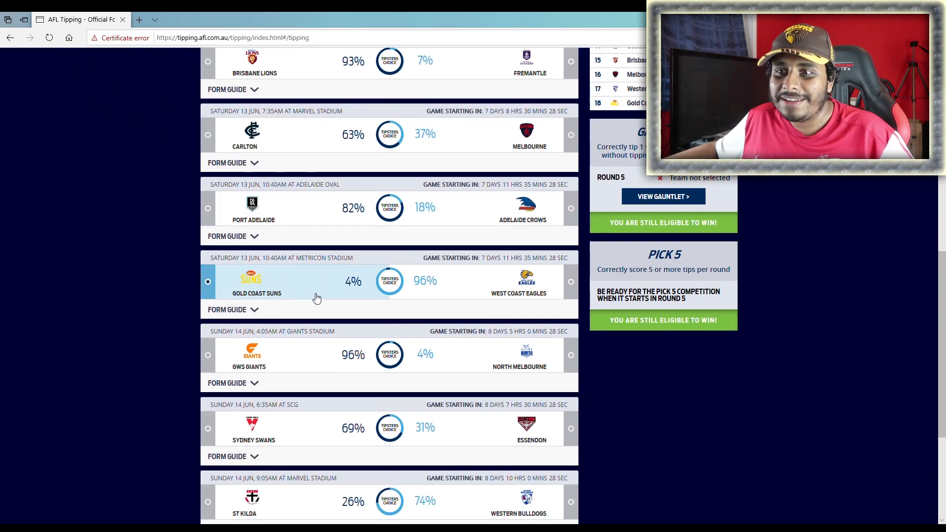
scroll("down", 3)
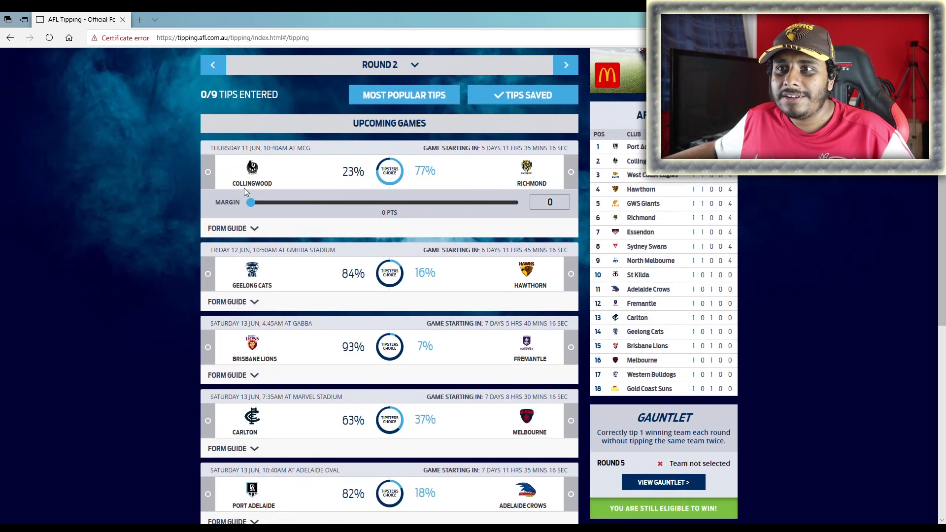
scroll("down", 3)
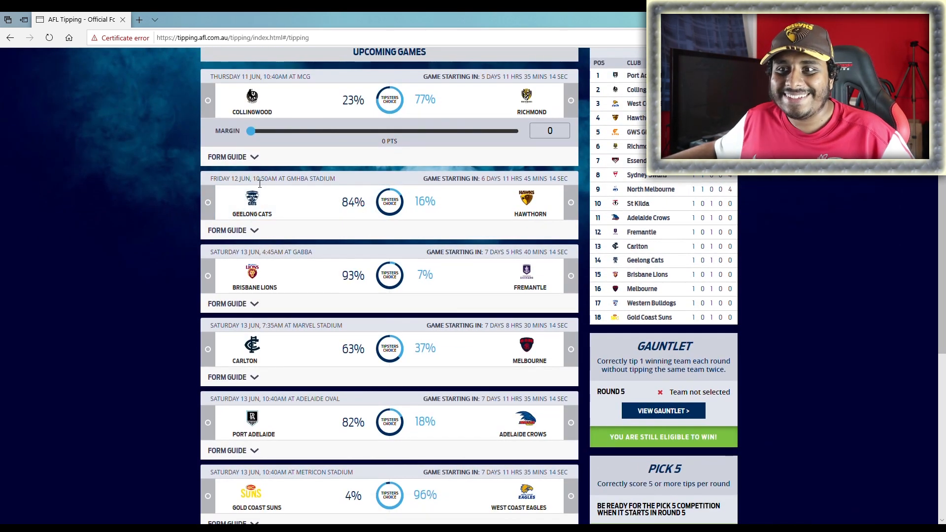
scroll("down", 3)
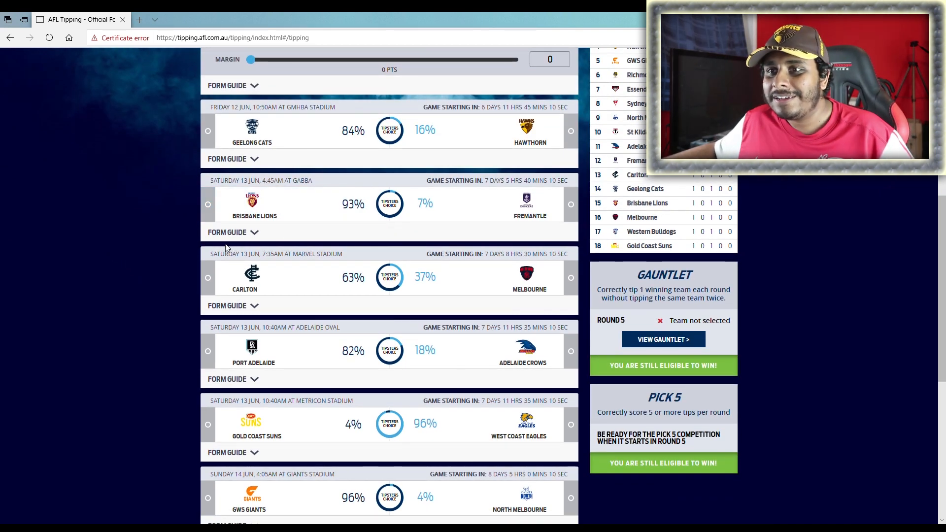
left_click(208, 204)
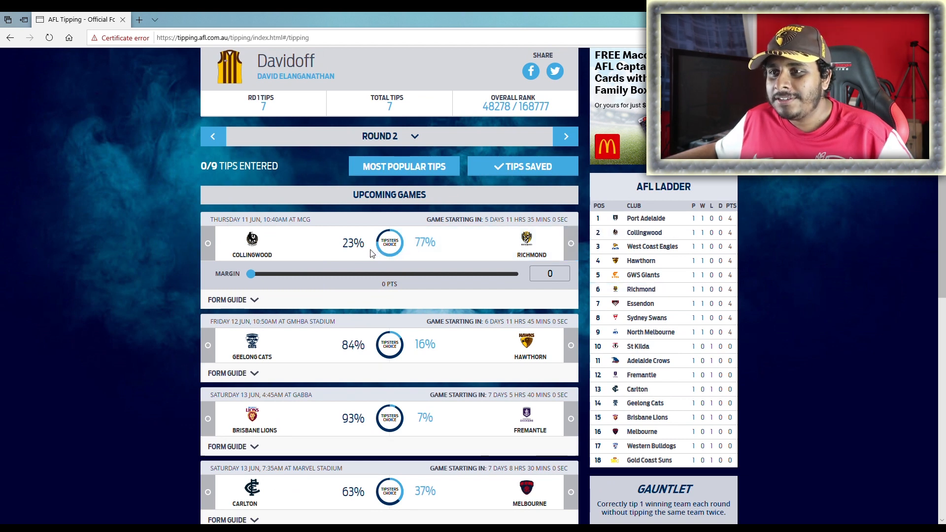
left_click(208, 243)
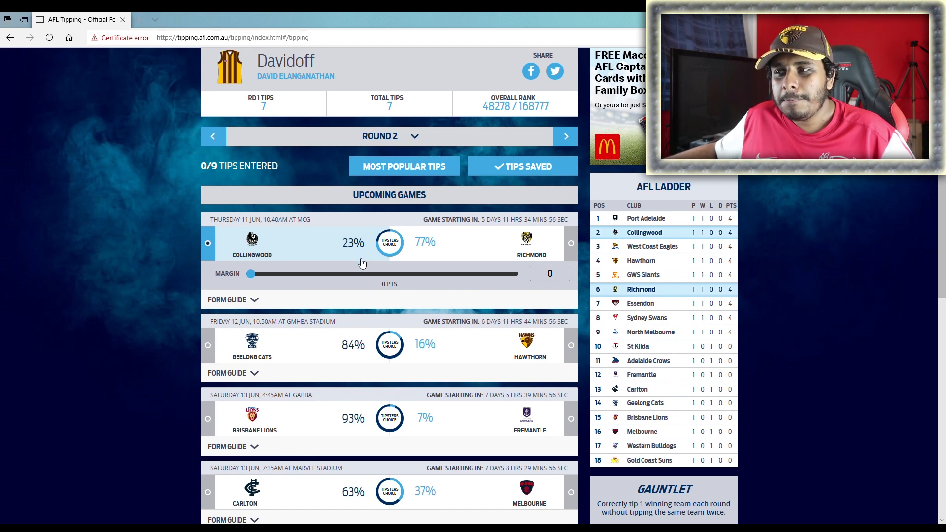
mouse_move(357, 264)
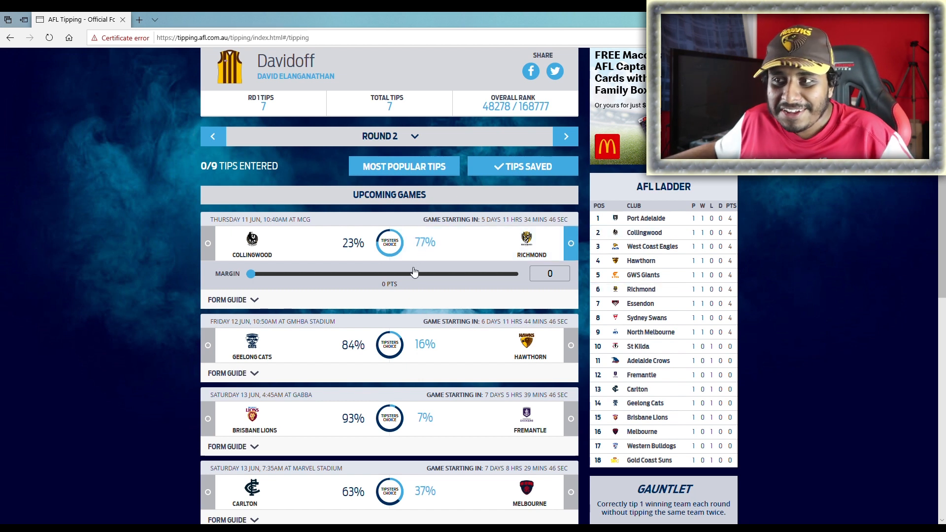
mouse_move(394, 275)
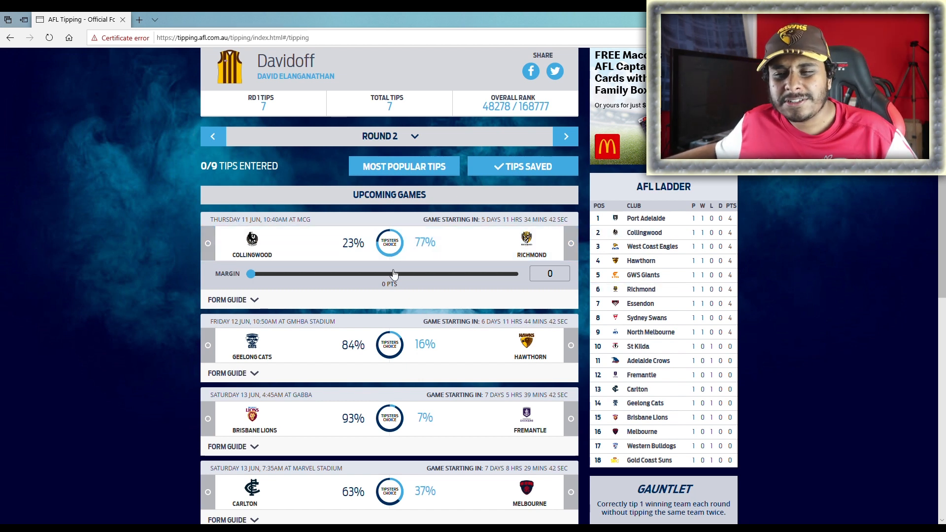
mouse_move(286, 271)
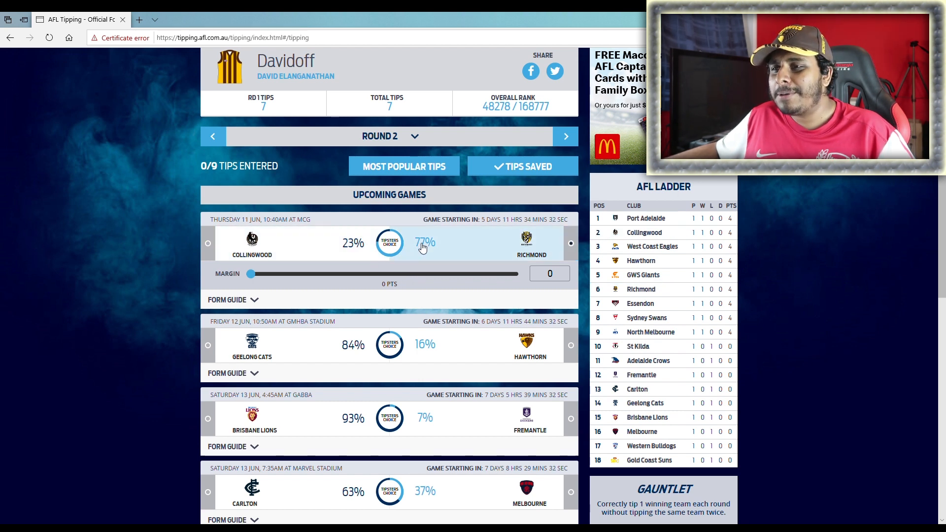
- Tip Collingwood to beat Richmond and set the winning margin to 7 points
left_click(570, 244)
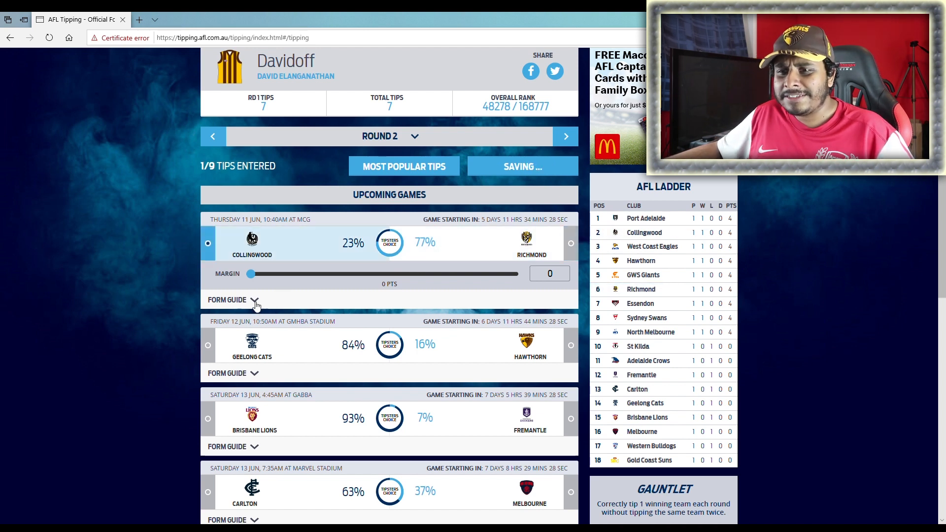
left_click_drag(251, 273, 287, 272)
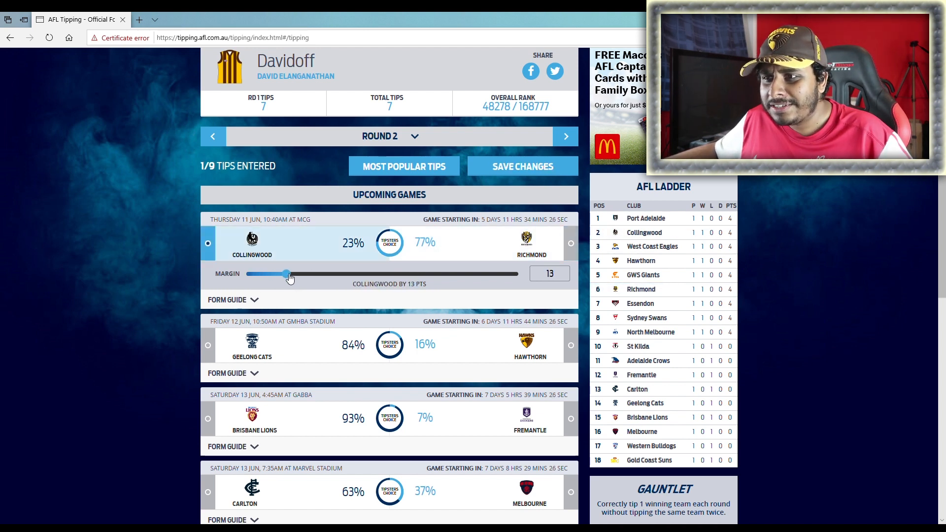
left_click_drag(287, 273, 268, 274)
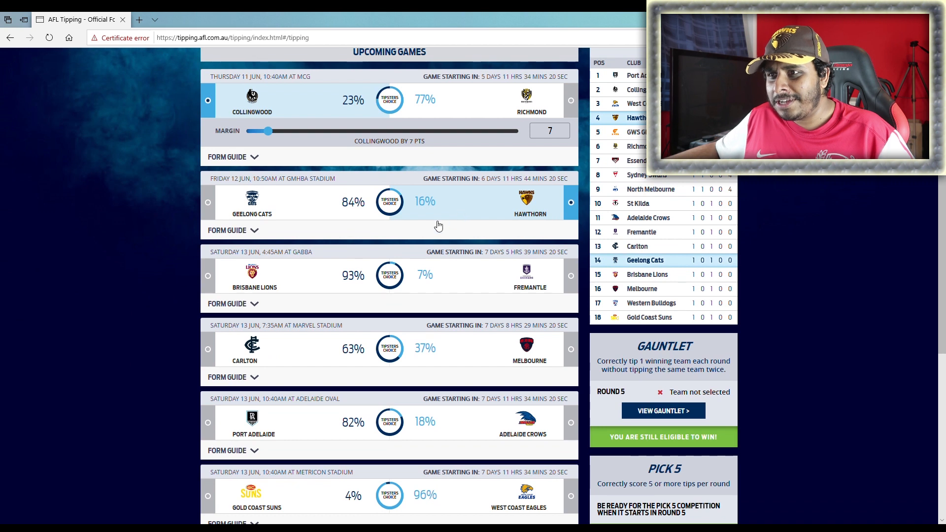
mouse_move(426, 231)
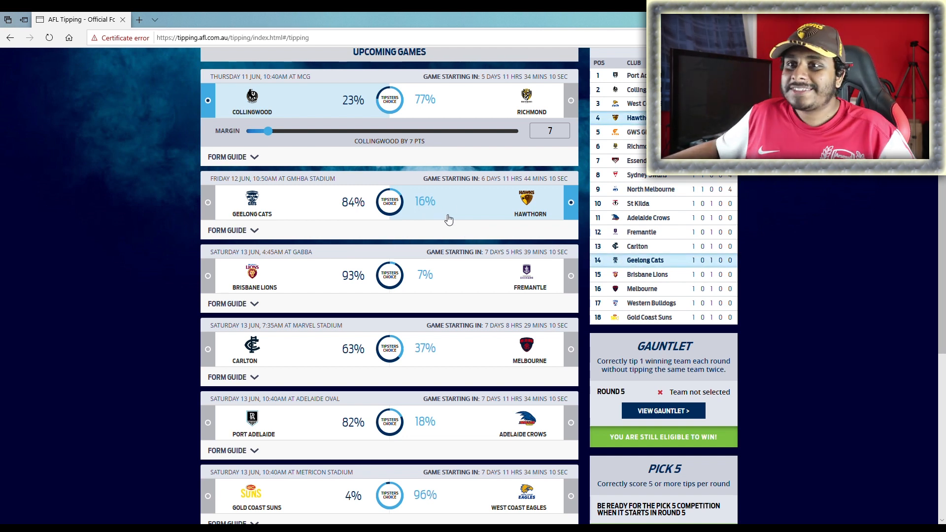
- Tip Brisbane Lions over Fremantle, Carlton over Melbourne and Port Adelaide over Adelaide
scroll("down", 3)
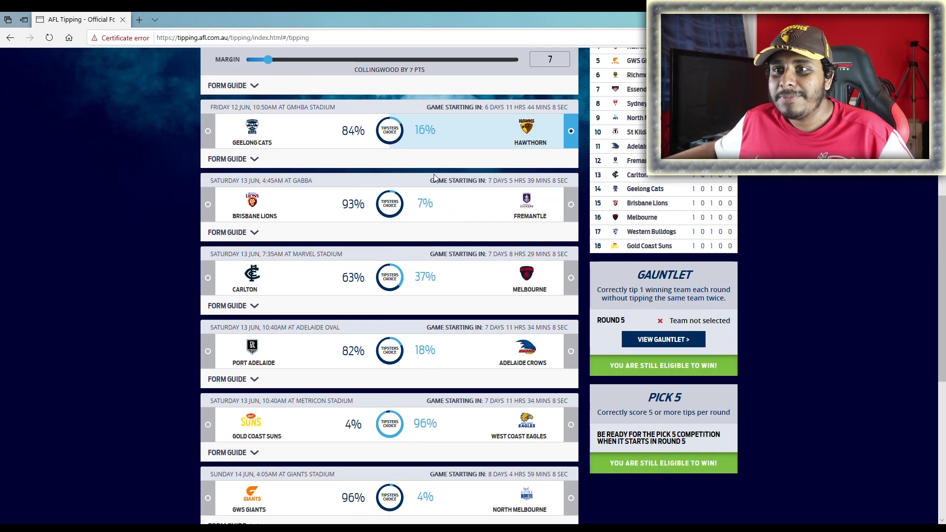
left_click(570, 204)
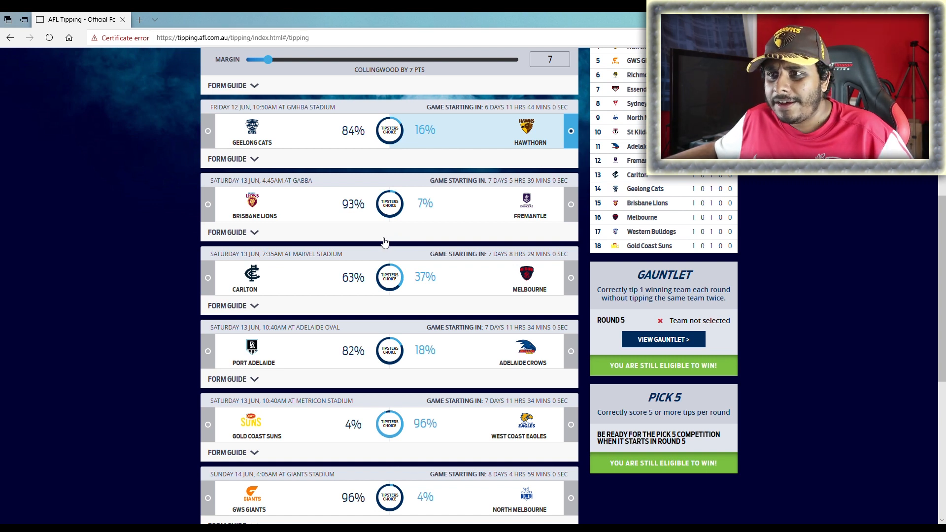
left_click(208, 205)
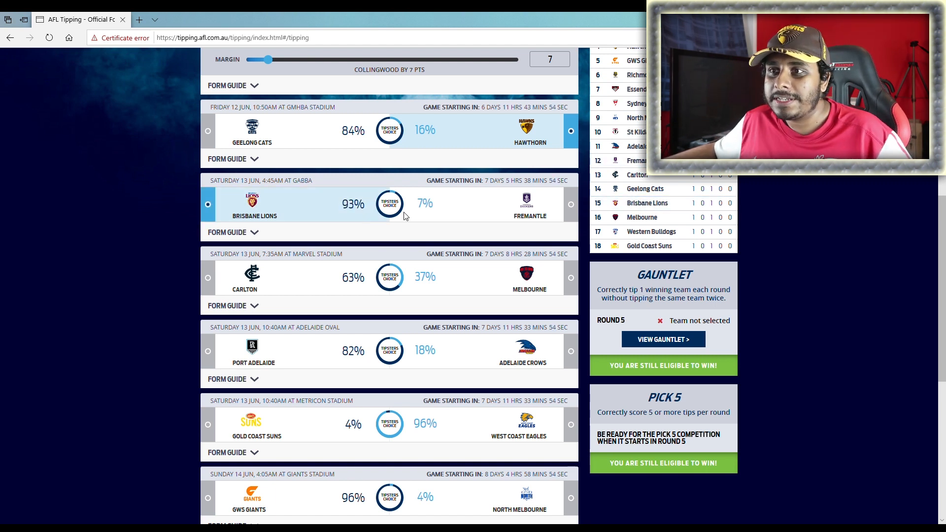
scroll("down", 3)
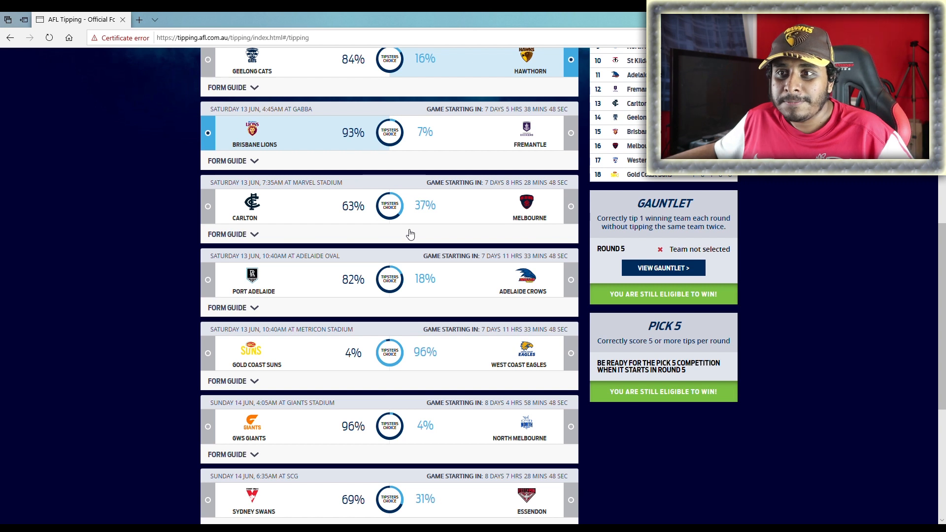
left_click(208, 206)
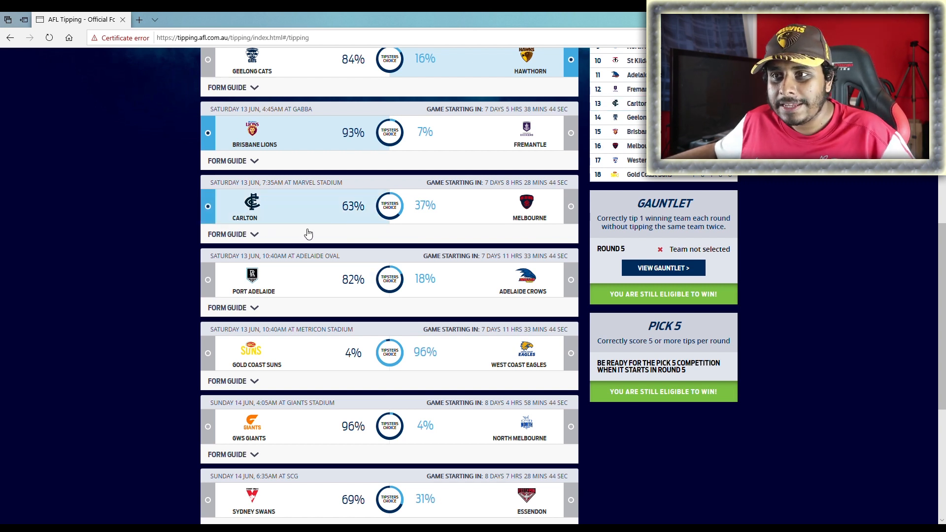
scroll("down", 3)
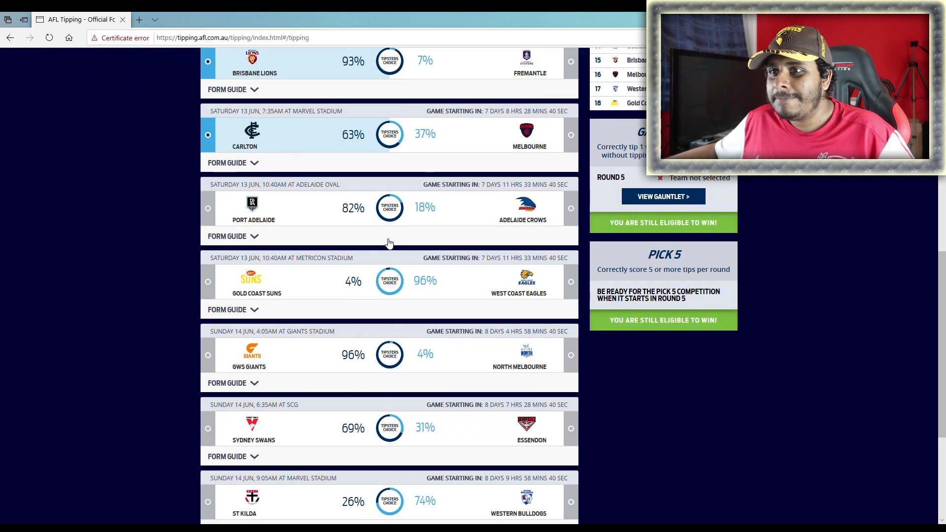
left_click(208, 208)
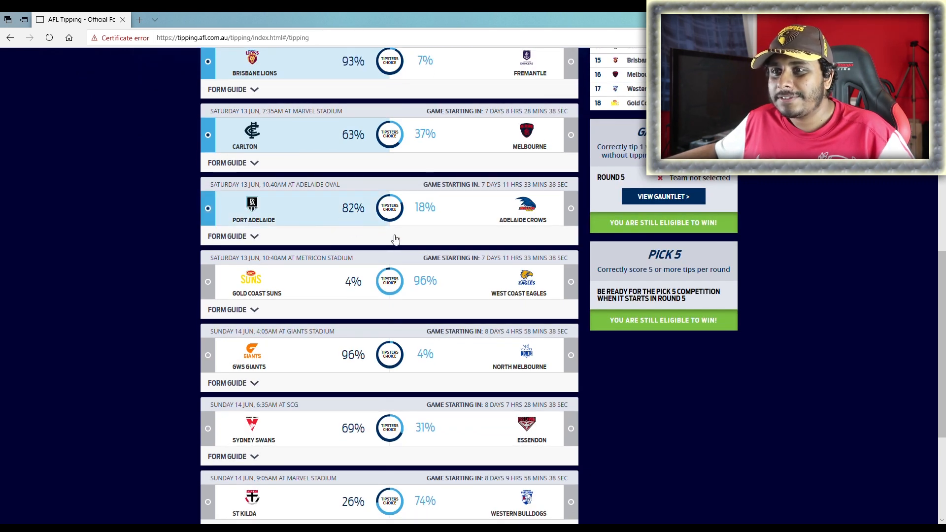
mouse_move(427, 219)
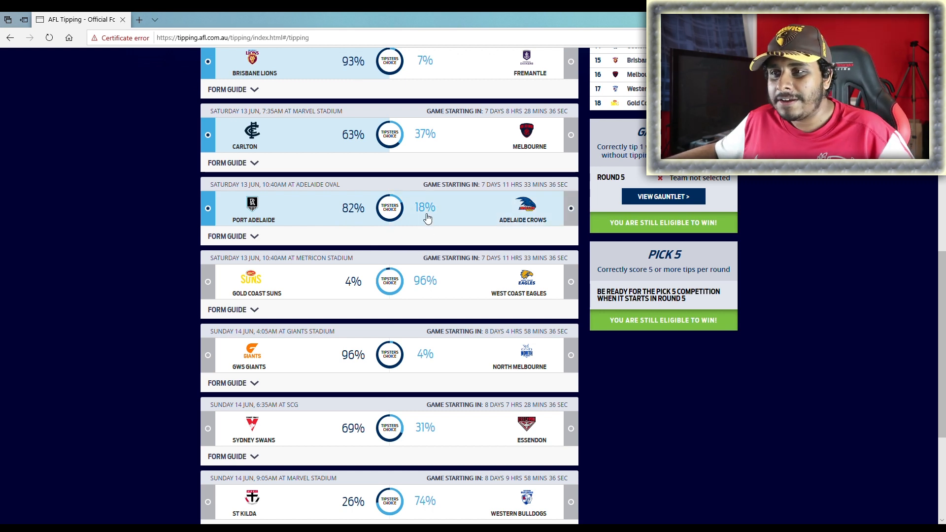
mouse_move(434, 227)
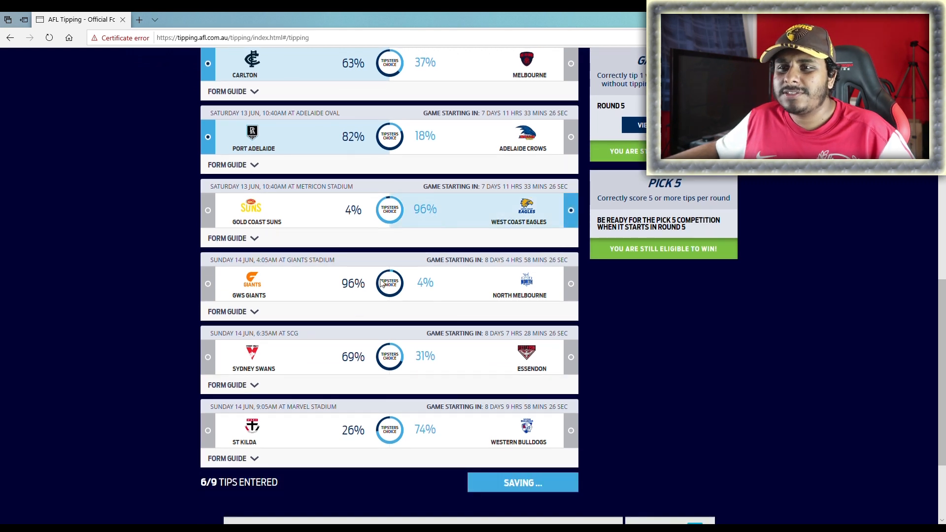
- Tip West Coast, GWS over North Melbourne, Sydney over Essendon and Western Bulldogs over St Kilda, reaching 8/9
left_click(208, 283)
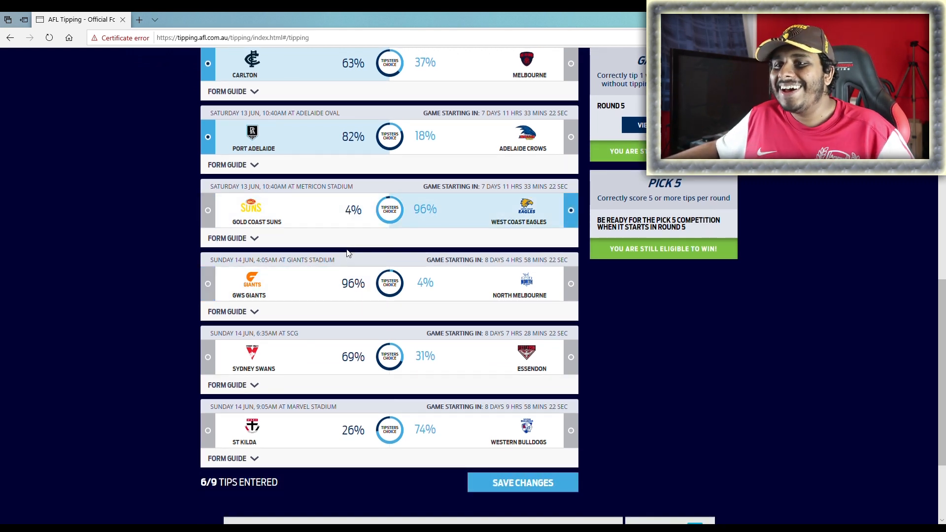
scroll("down", 3)
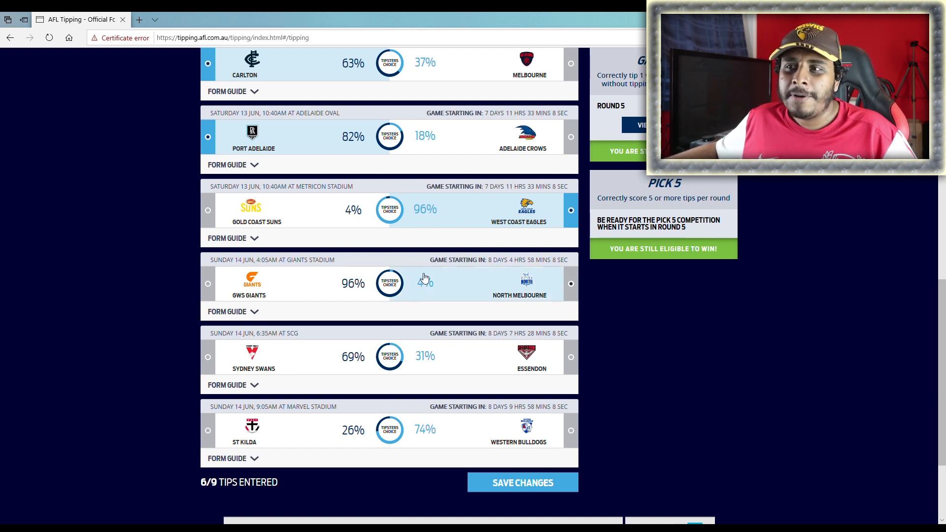
left_click(208, 284)
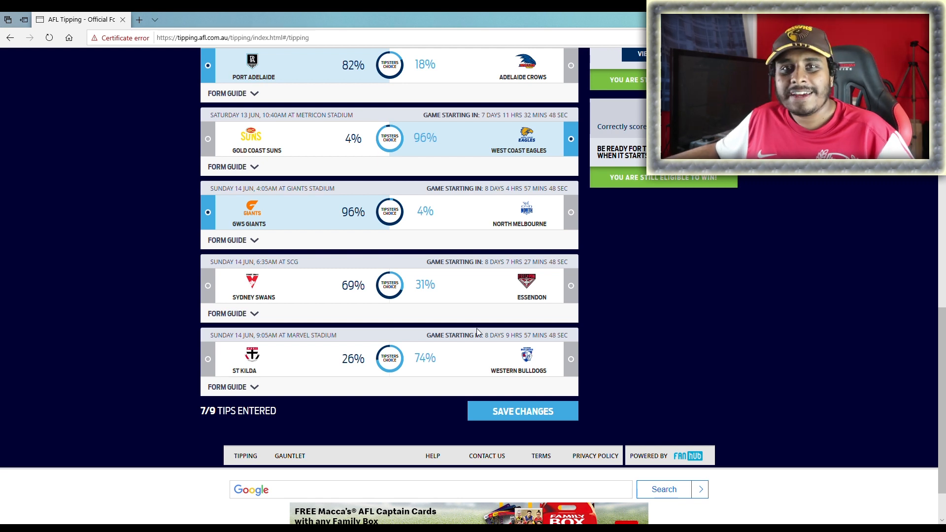
mouse_move(494, 319)
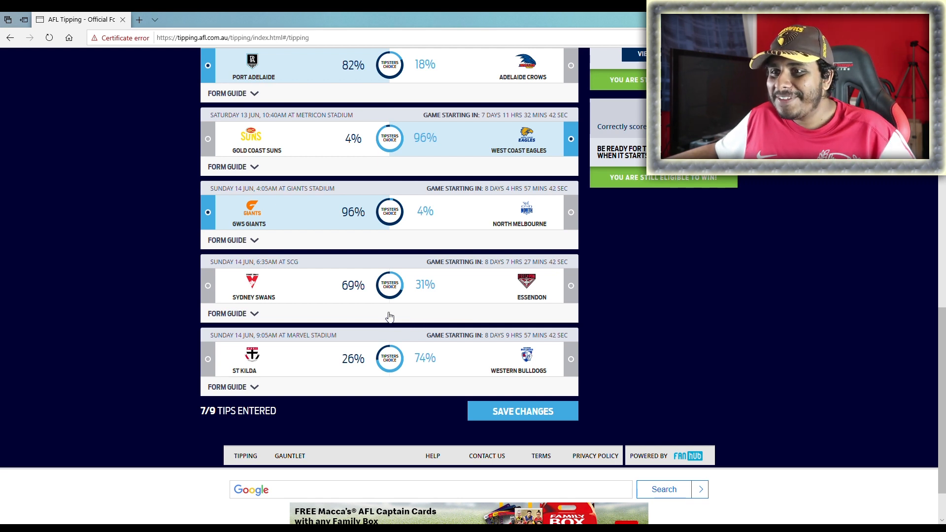
left_click(571, 286)
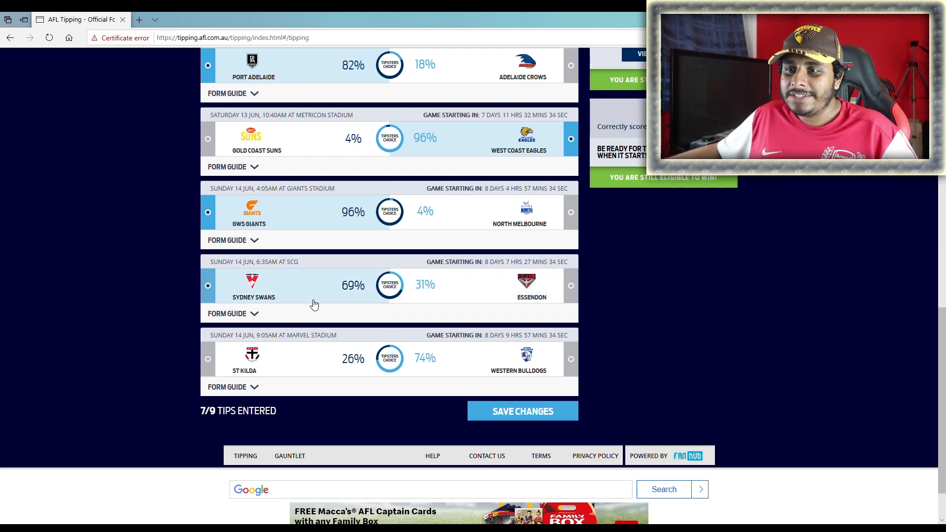
left_click(571, 358)
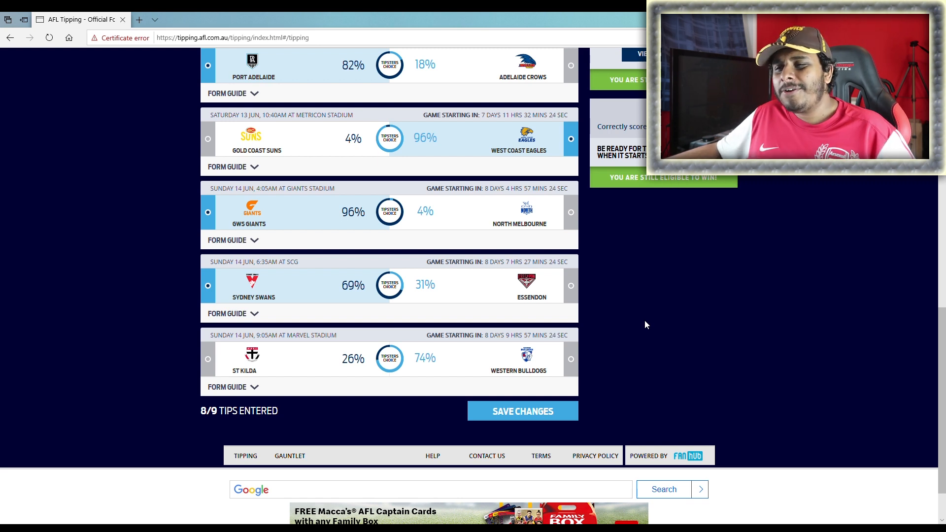
mouse_move(353, 294)
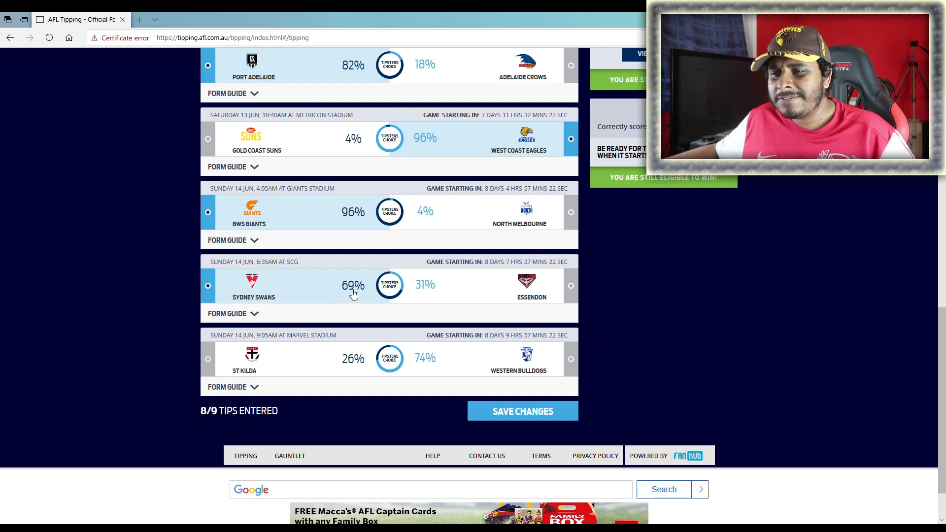
mouse_move(355, 319)
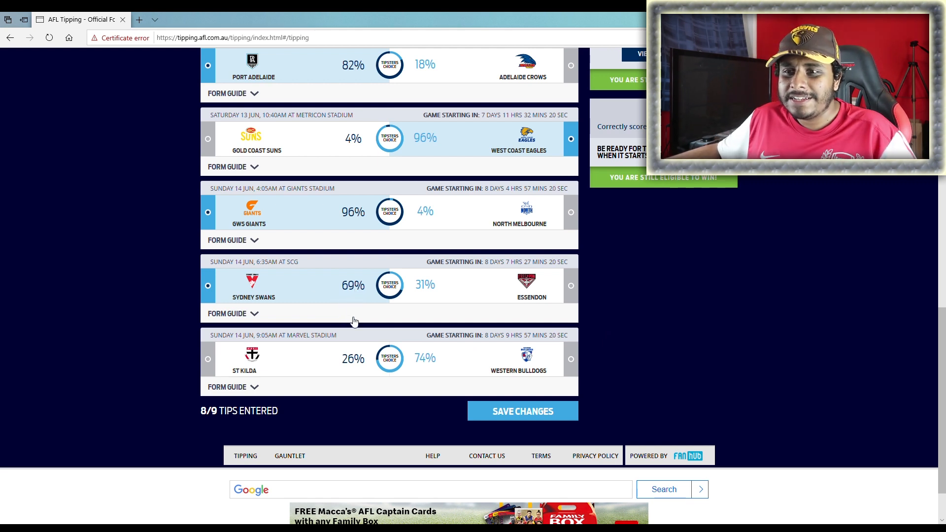
left_click(569, 359)
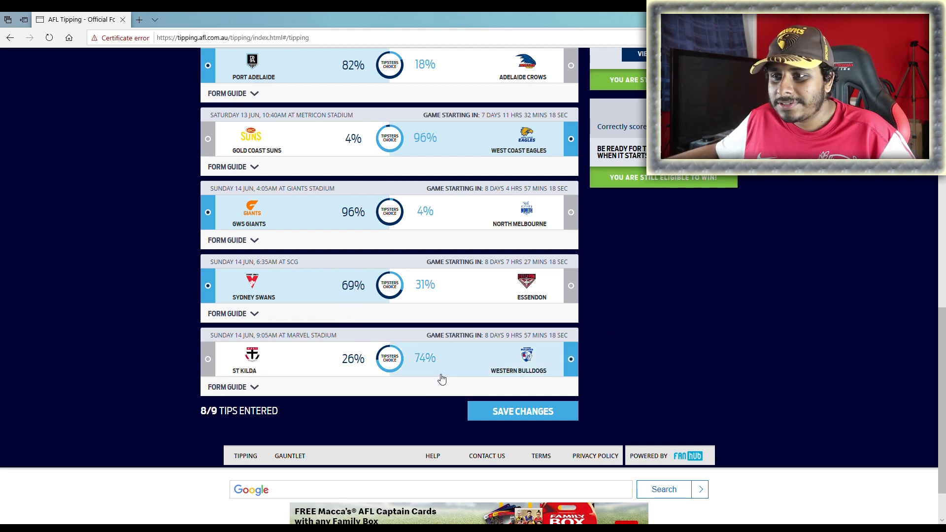
left_click(207, 359)
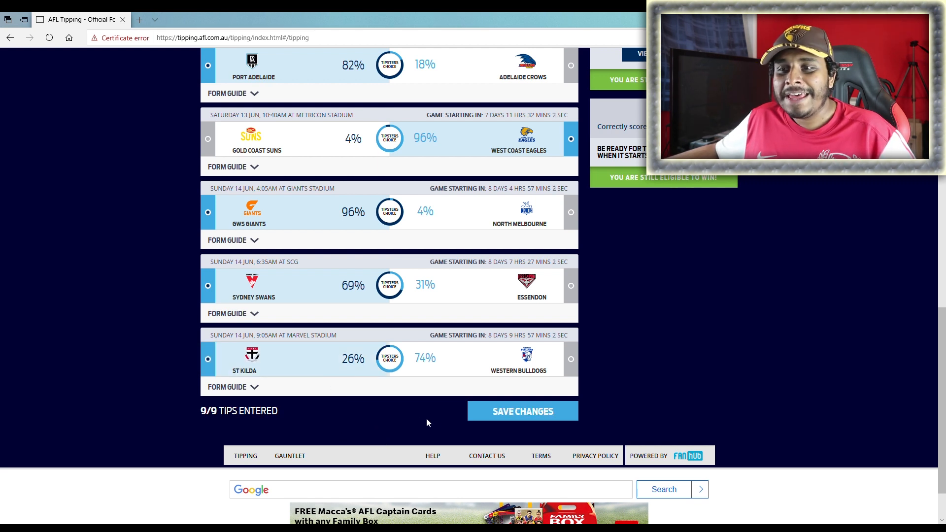
left_click(522, 411)
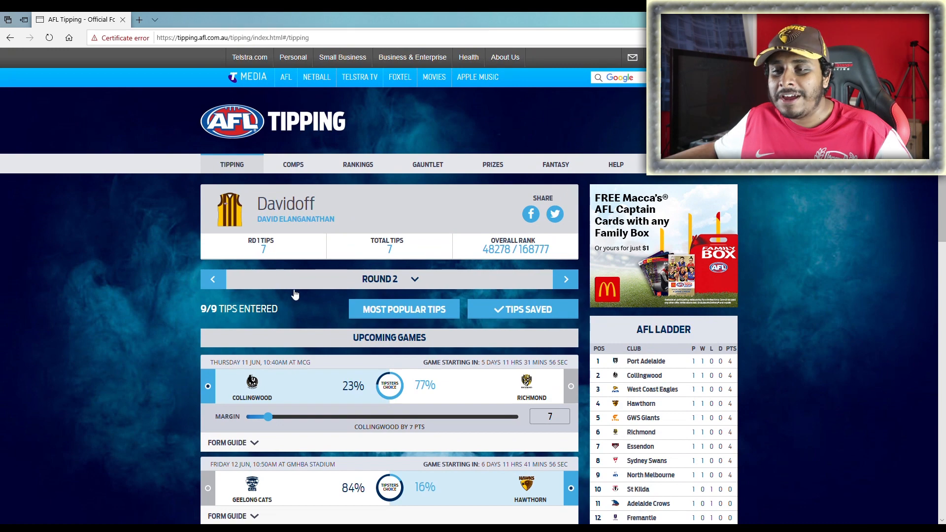
scroll("down", 3)
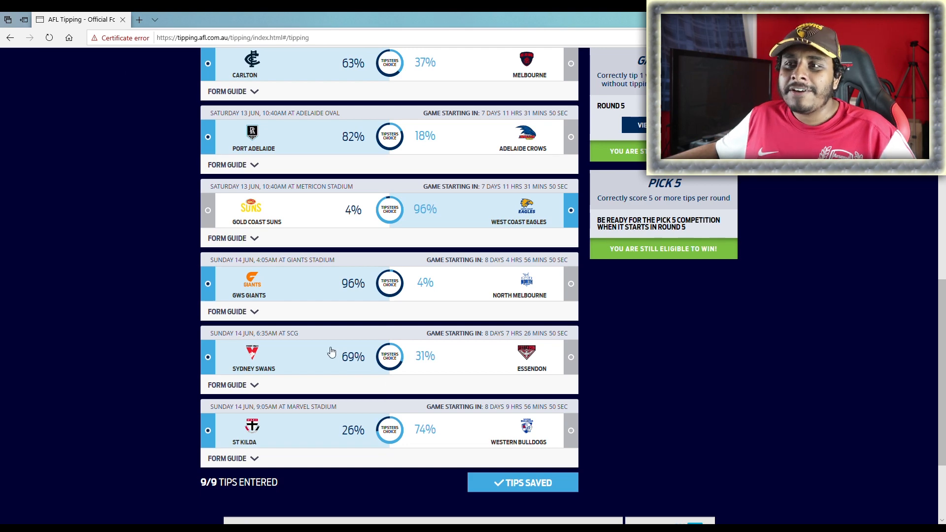
scroll("down", 3)
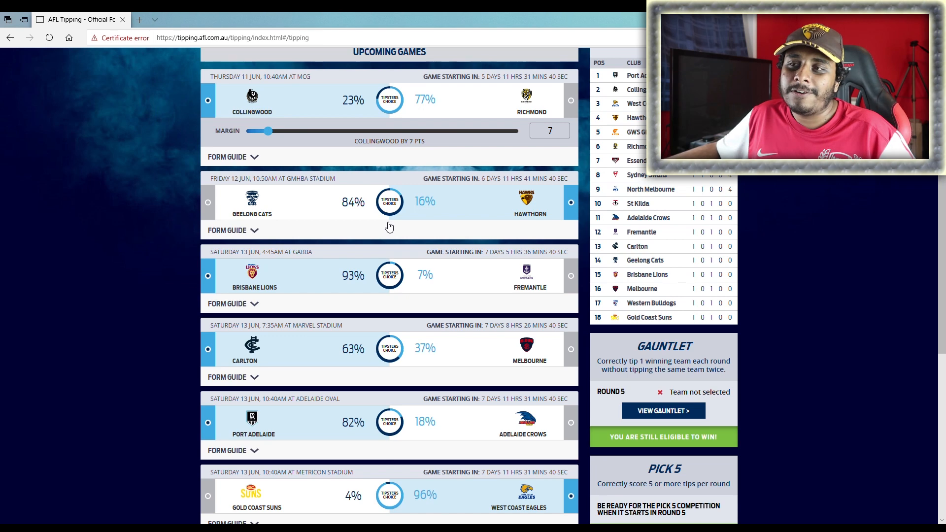
scroll("down", 3)
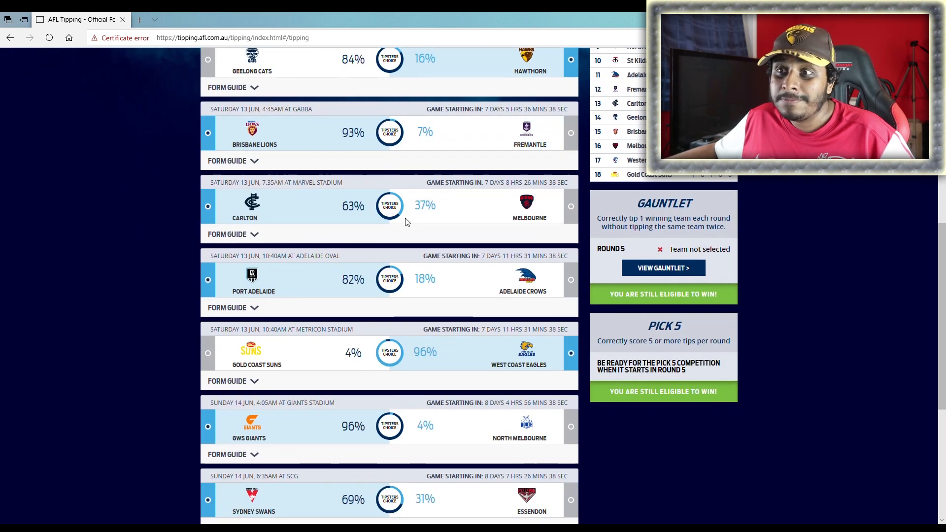
left_click(570, 206)
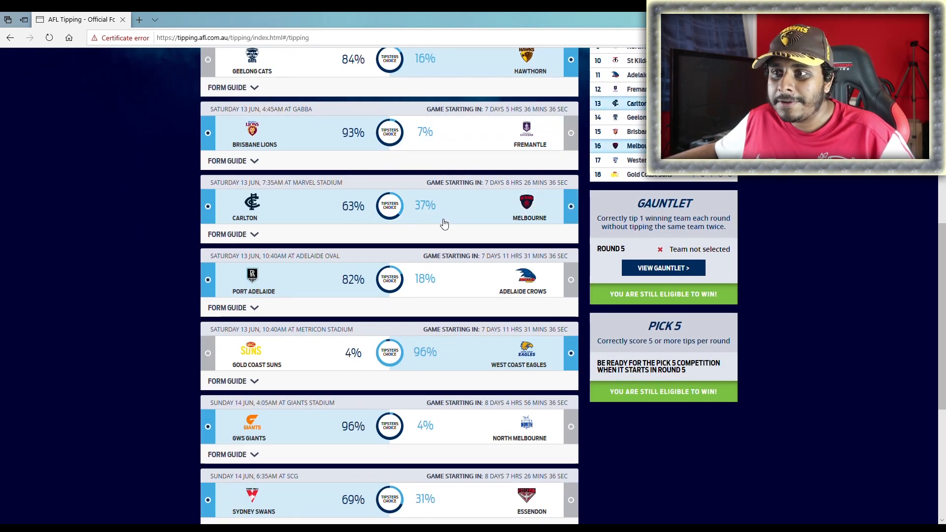
scroll("down", 3)
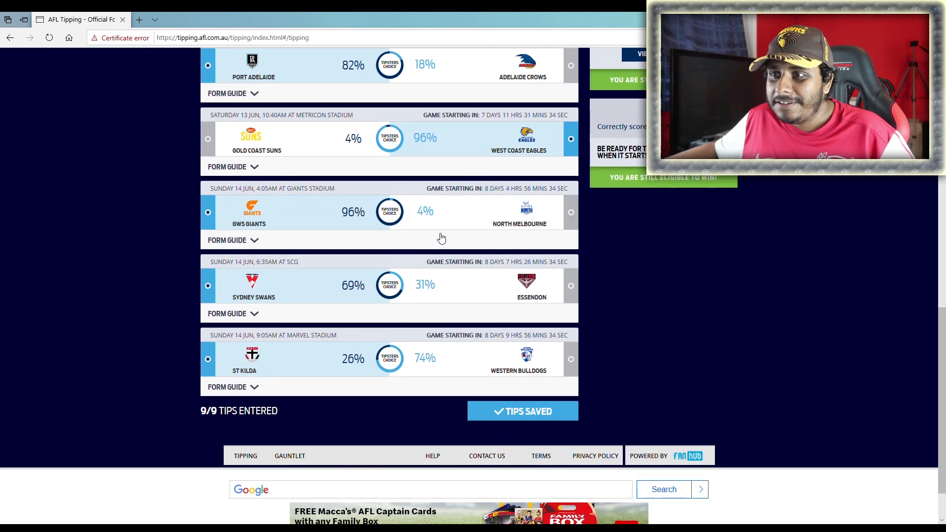
scroll("down", 3)
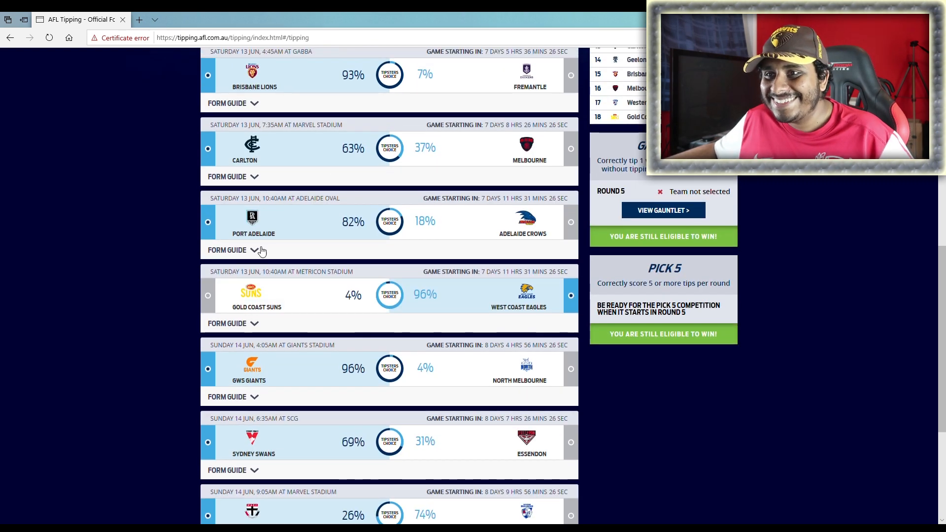
mouse_move(147, 248)
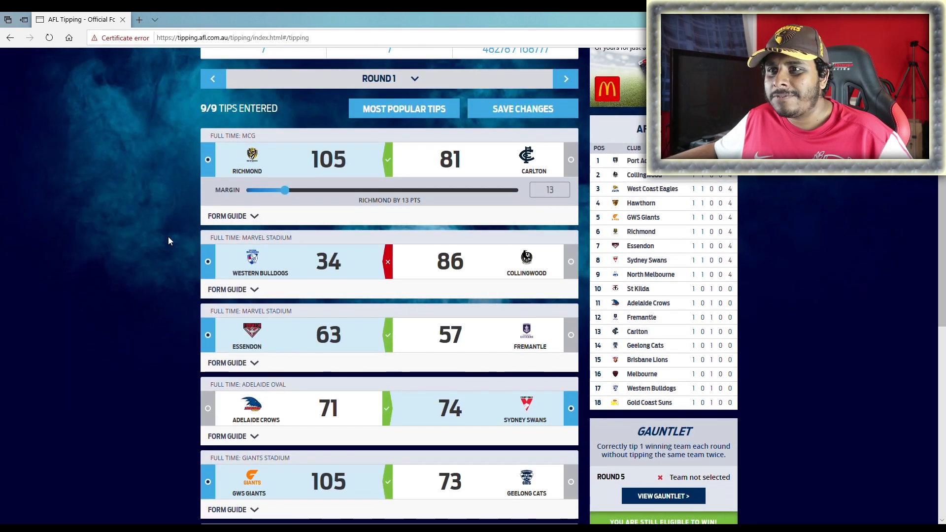
- Scroll through the Round 1 full-time results with correct and incorrect tips marked
scroll("down", 3)
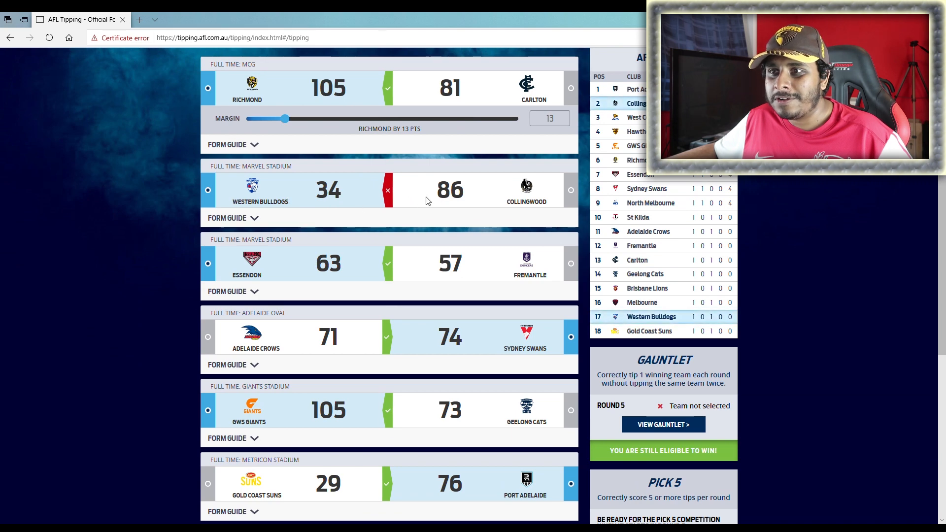
scroll("down", 3)
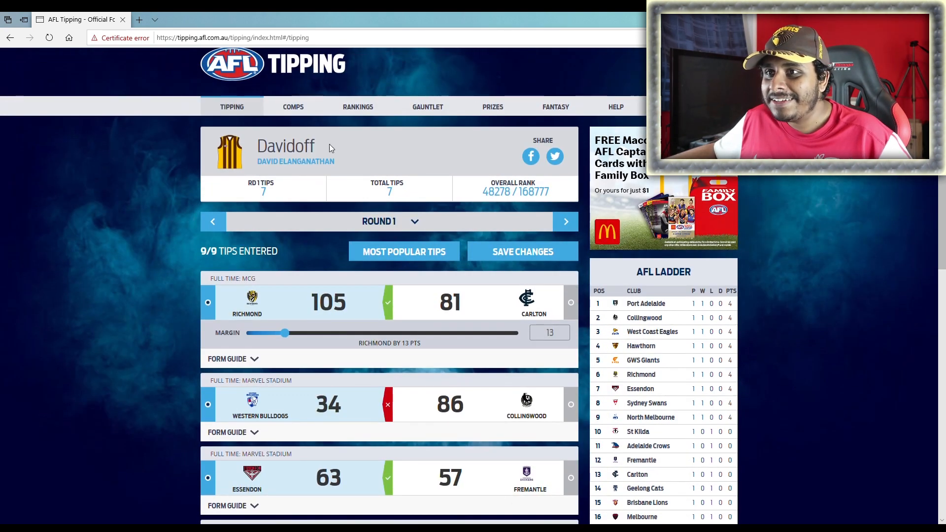
- Go to my competitions and view the ladder of my own comp
left_click(292, 106)
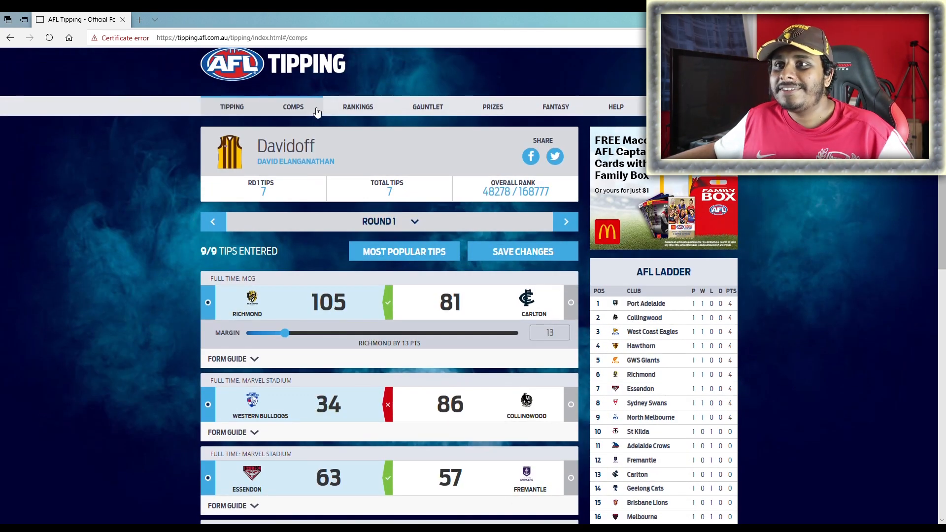
left_click(293, 106)
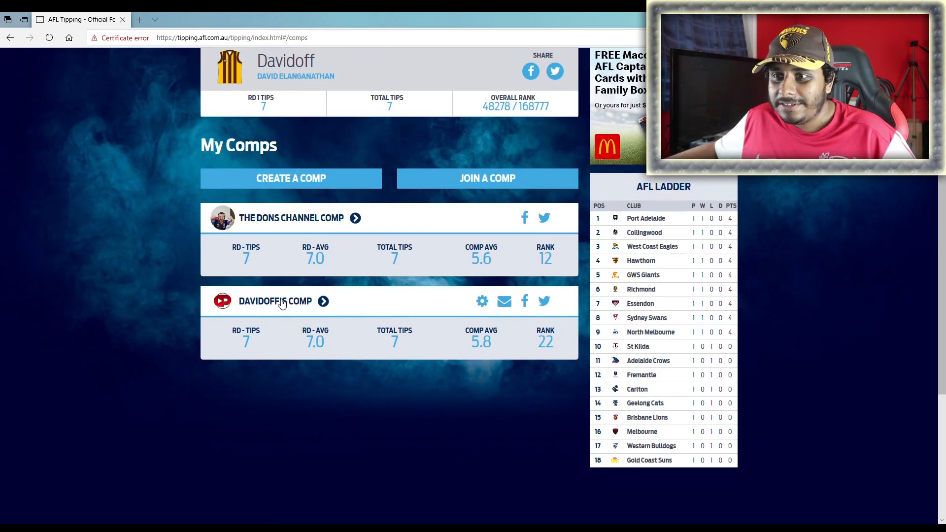
left_click(275, 302)
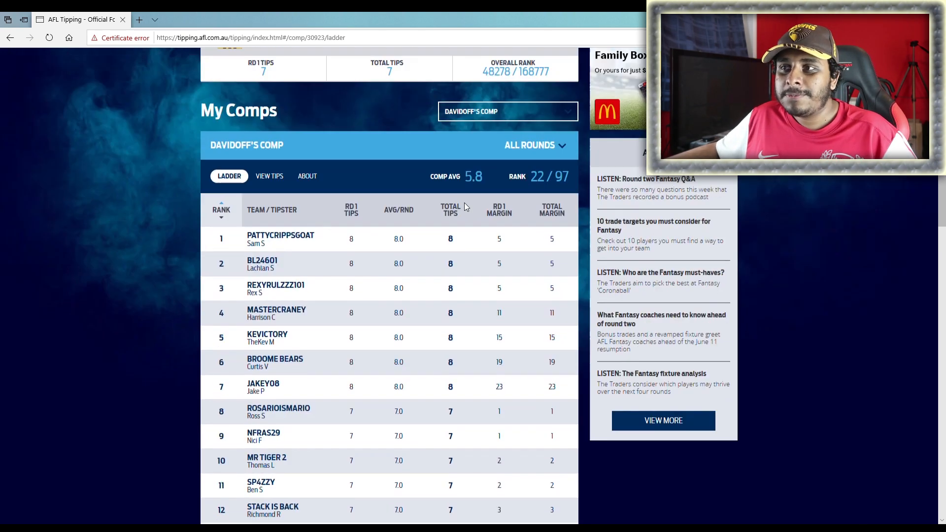
scroll("down", 3)
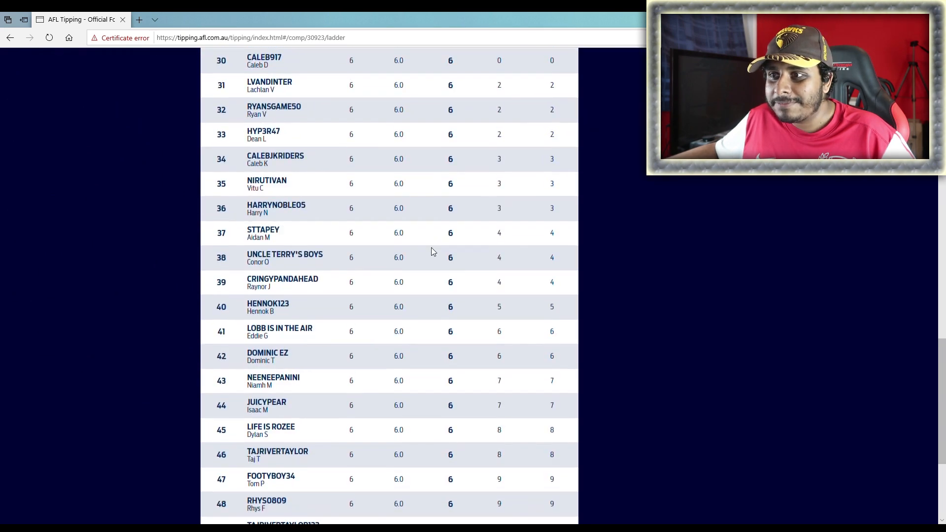
scroll("down", 3)
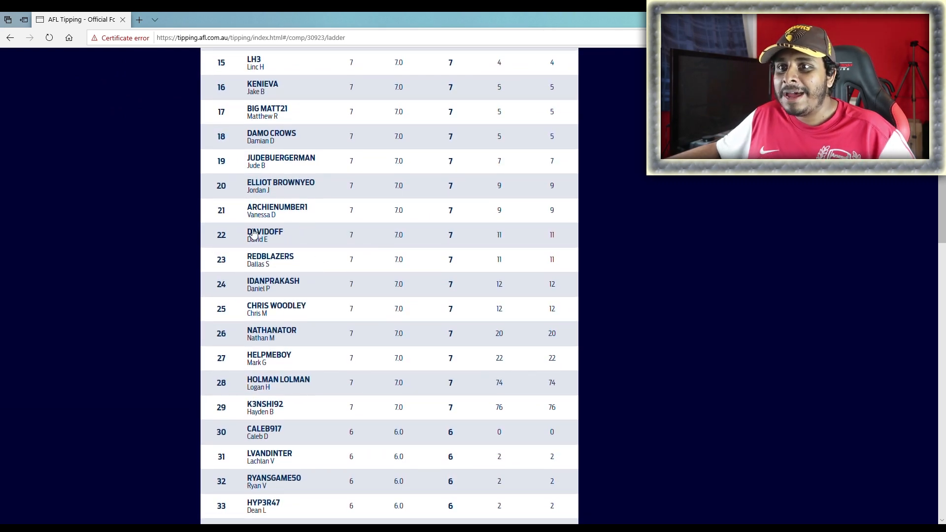
scroll("down", 3)
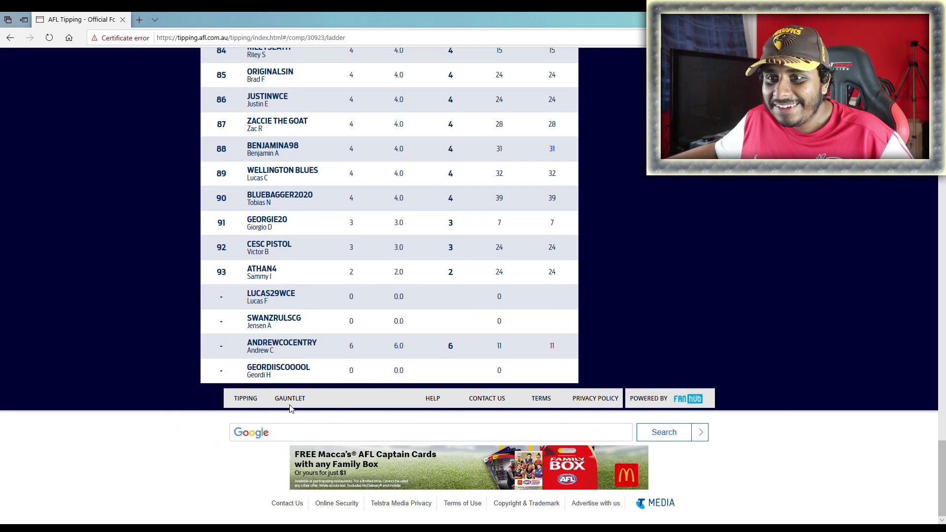
mouse_move(257, 354)
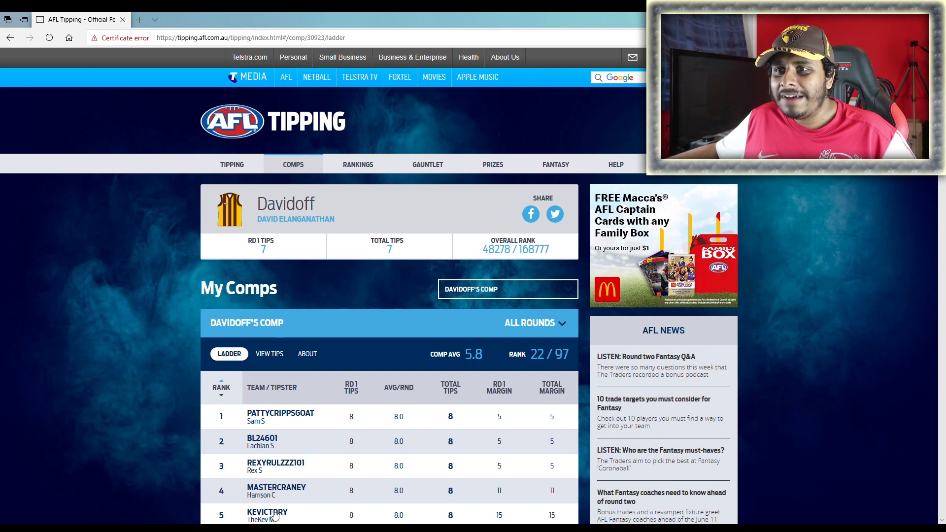
- Return to the comp's About page showing Invite Friends with the share link and comp code
left_click(293, 165)
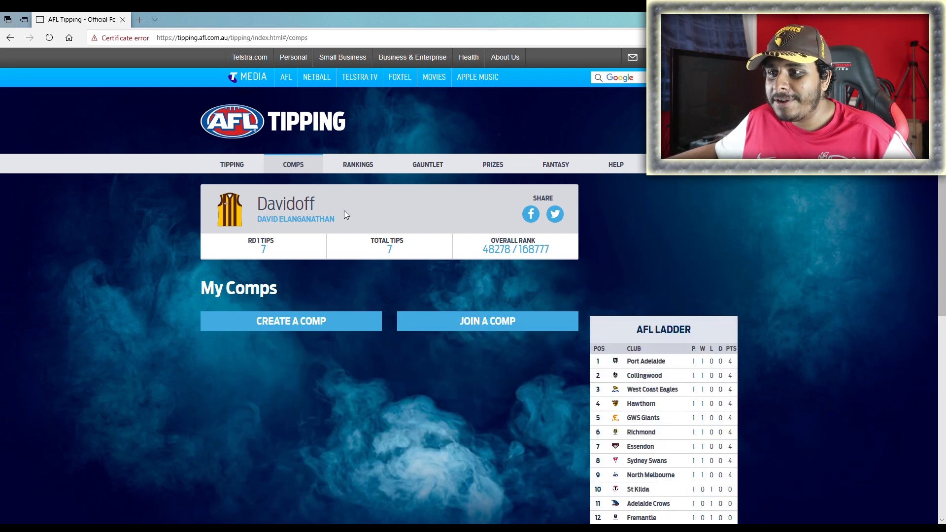
scroll("down", 3)
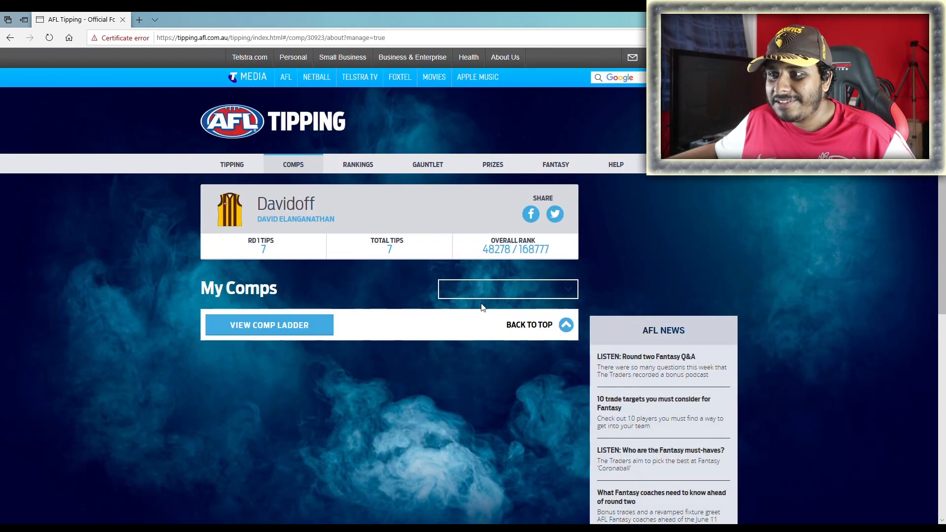
scroll("down", 3)
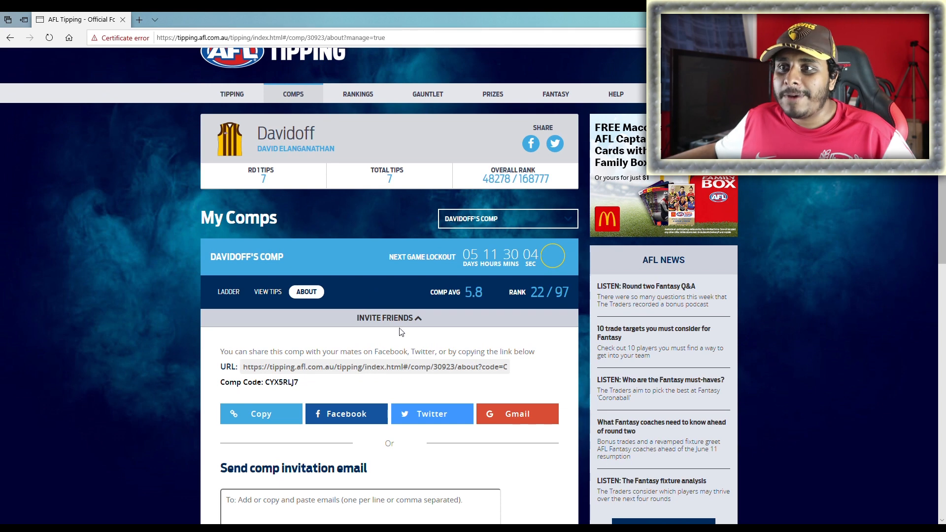
mouse_move(357, 94)
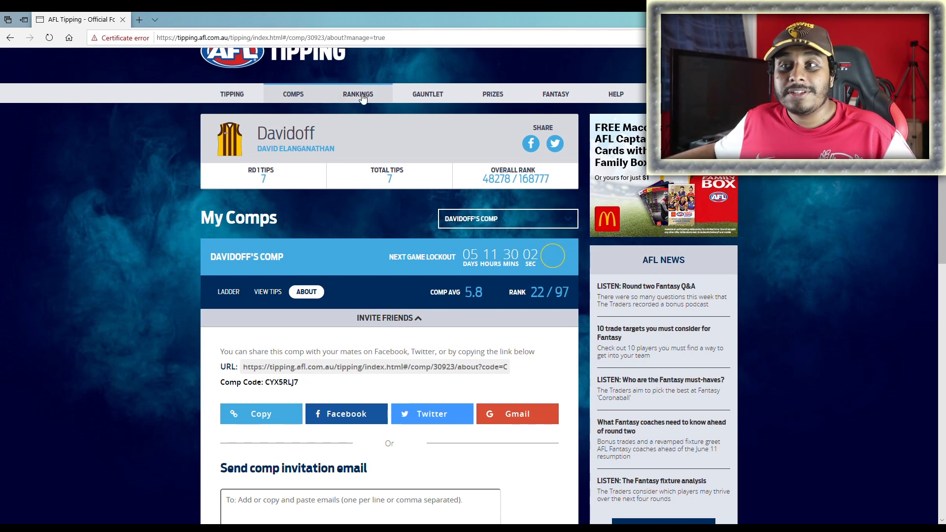
- Show the overall tipster rankings and load more until the list reaches rank 200
left_click(357, 94)
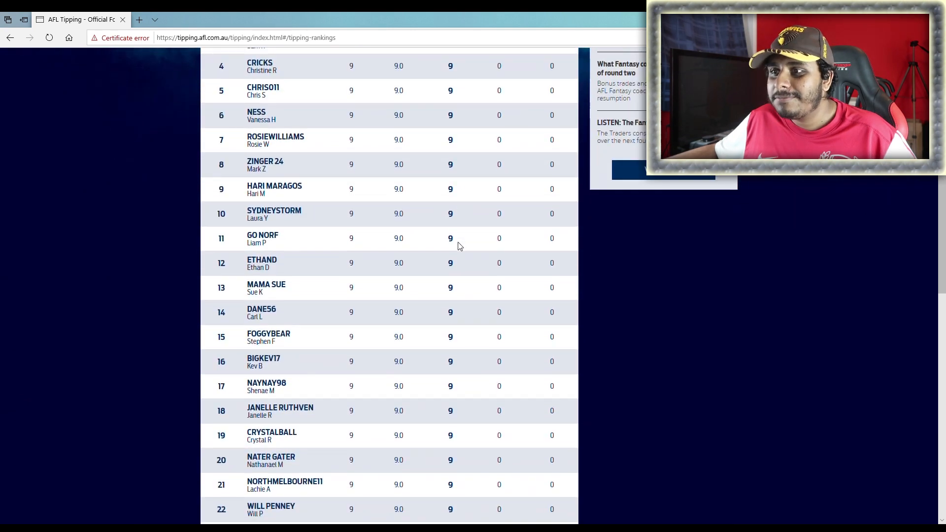
scroll("down", 3)
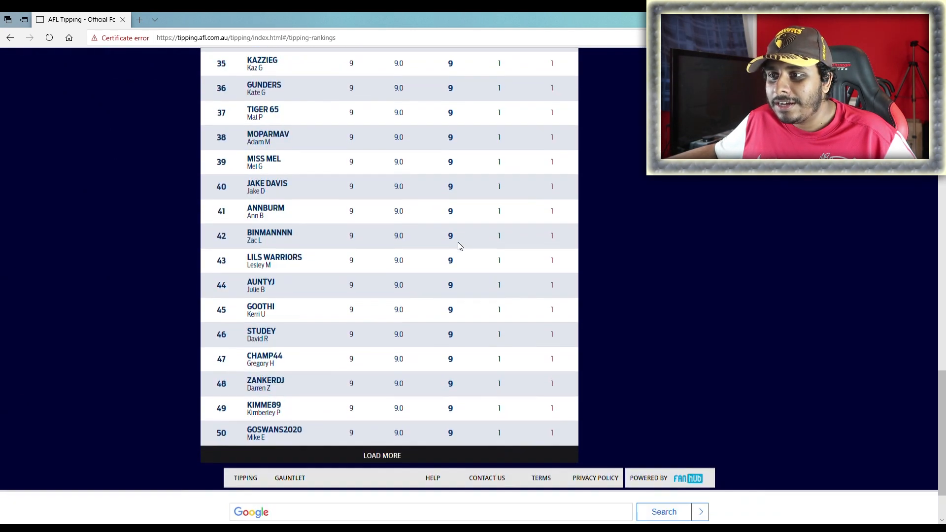
left_click(383, 455)
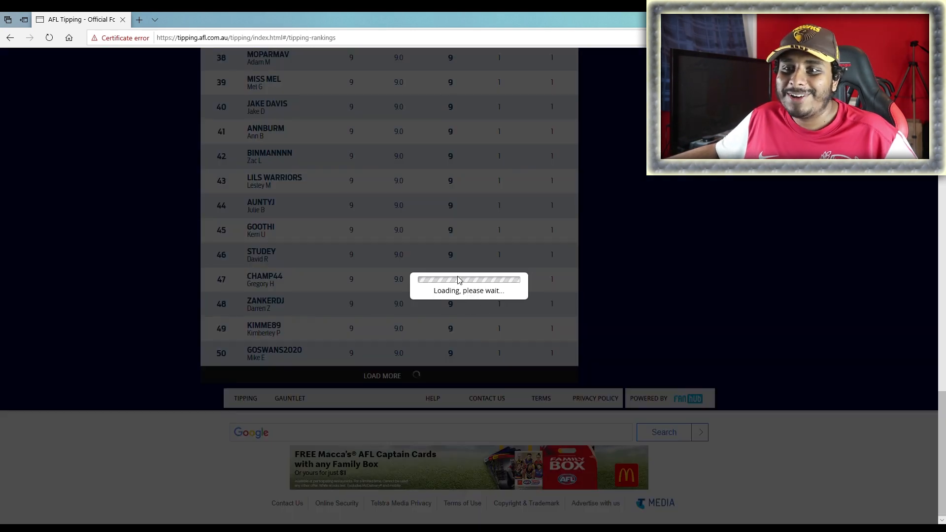
left_click(382, 376)
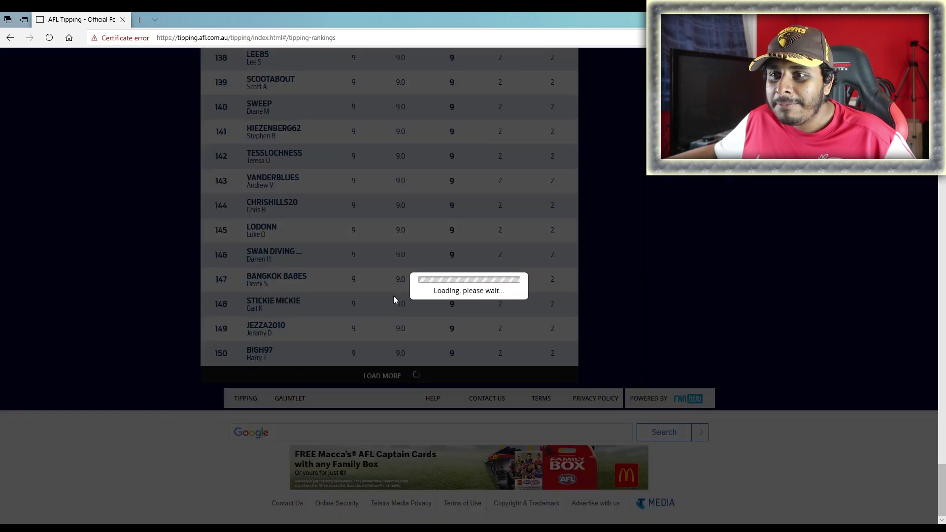
left_click(381, 376)
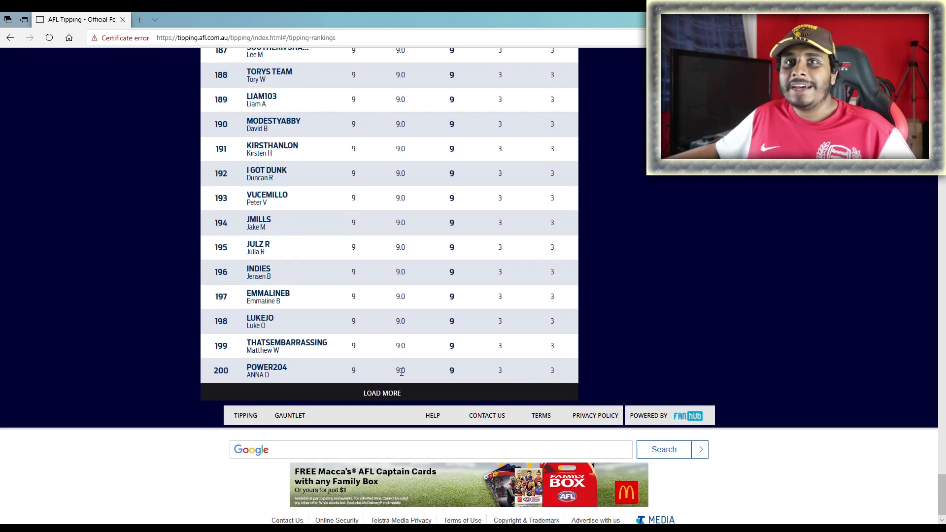